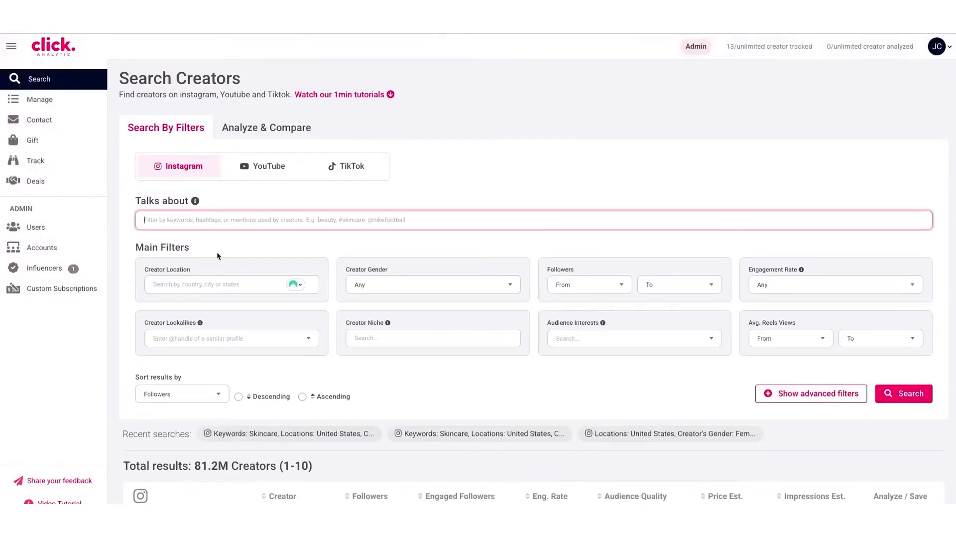
Step: Filter skincare creators: United States location, maximum followers, active in last 30 days, US audience
{"action": "type", "text": "skincare"}
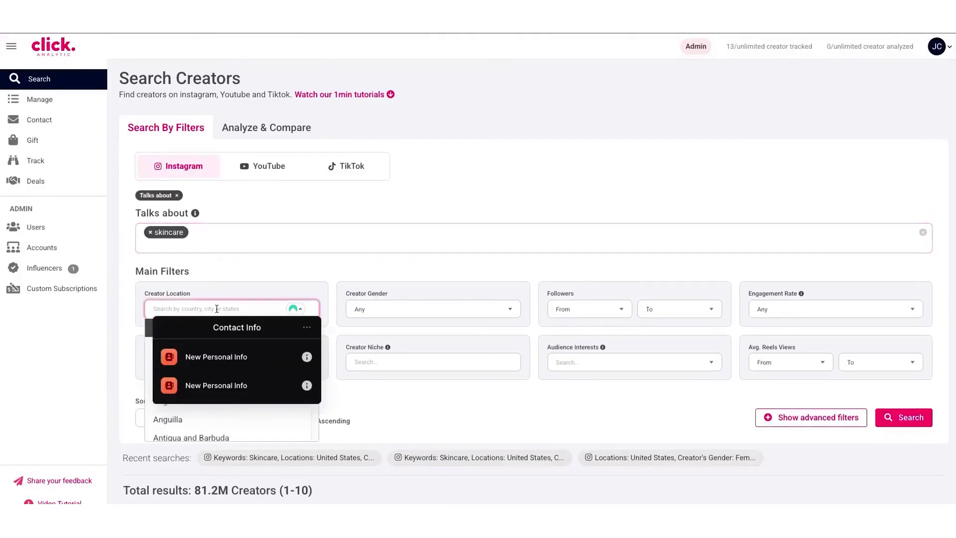
{"action": "type", "text": "united"}
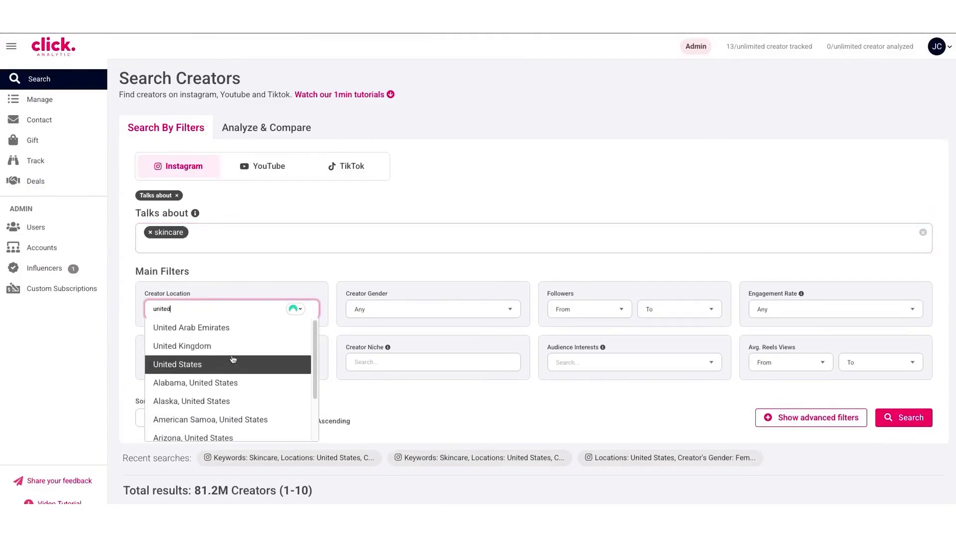
{"action": "left_click", "coordinate": [177, 364]}
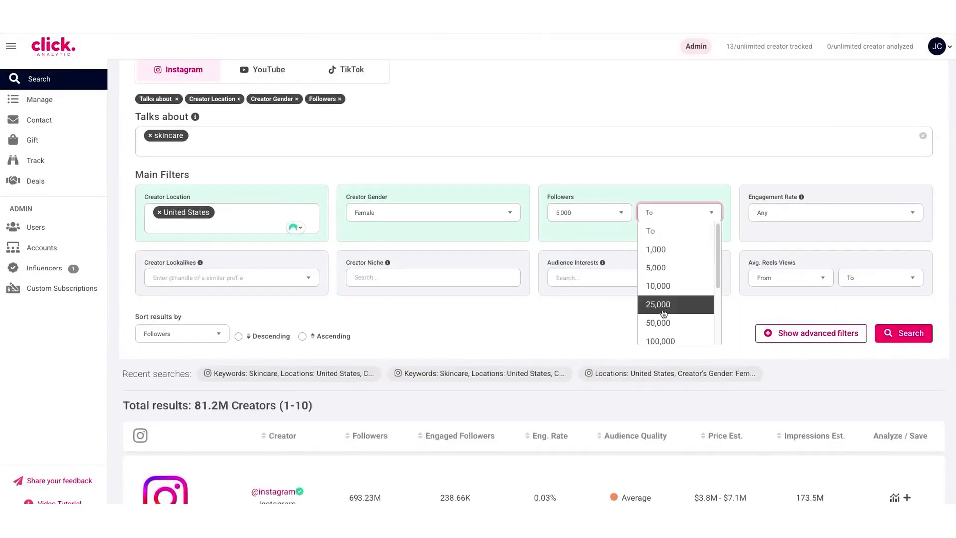
{"action": "left_click", "coordinate": [834, 212]}
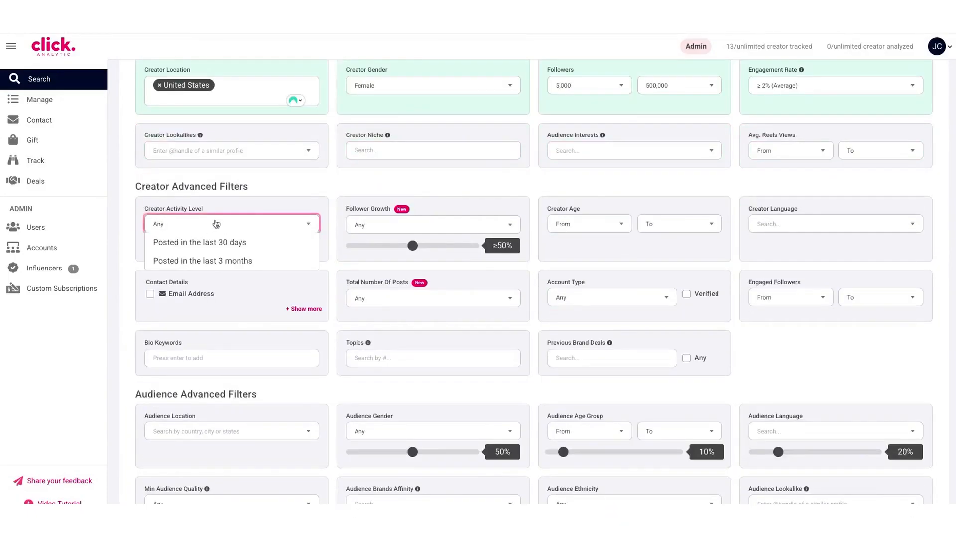
{"action": "left_click", "coordinate": [199, 242]}
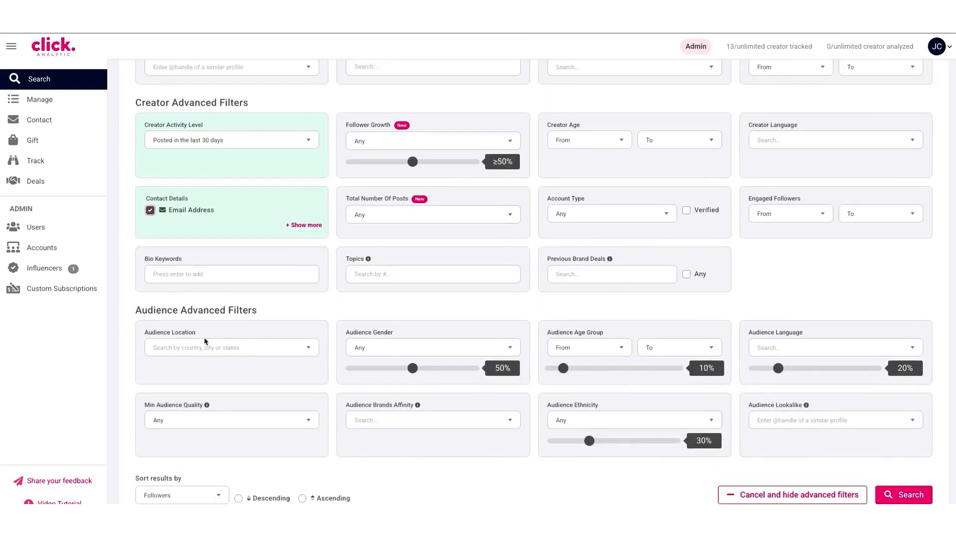
{"action": "left_click", "coordinate": [231, 347]}
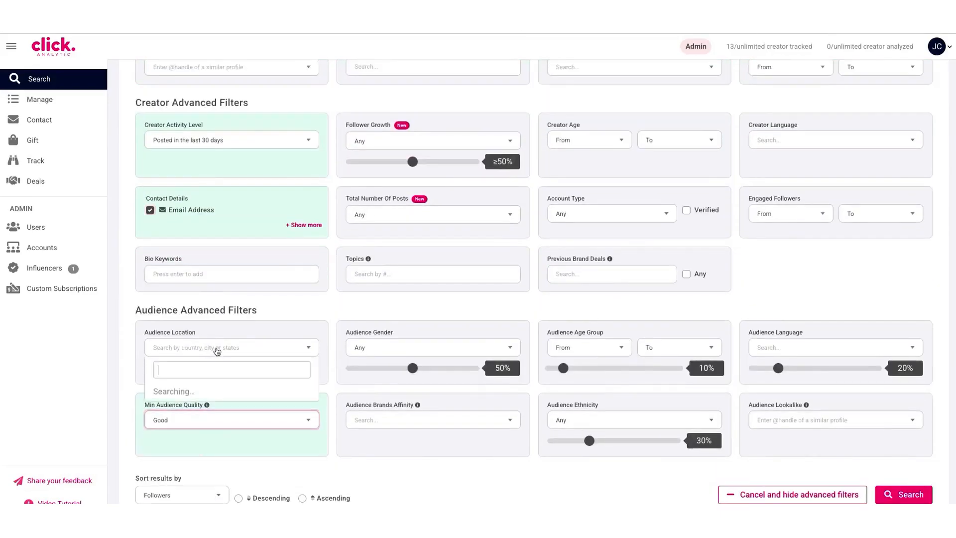
{"action": "type", "text": "united"}
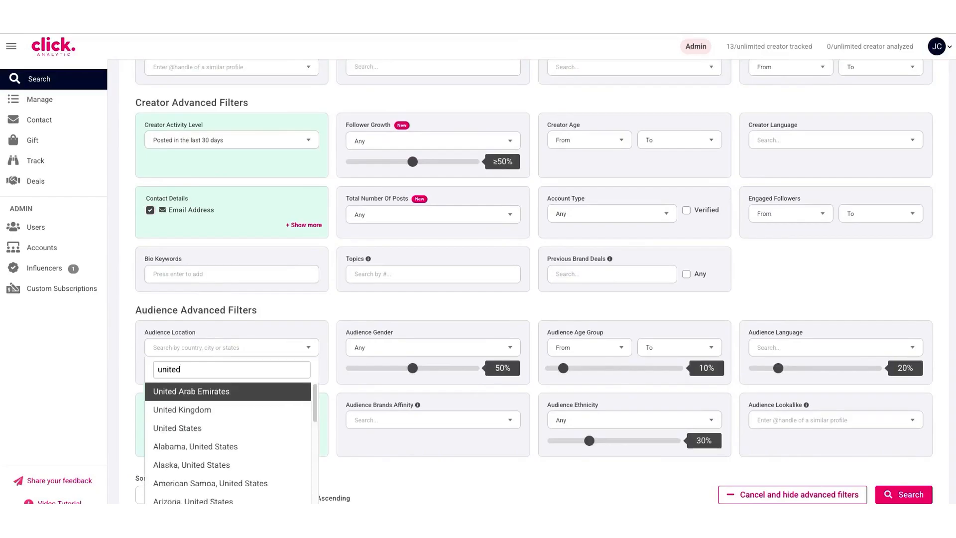
{"action": "left_click", "coordinate": [177, 427]}
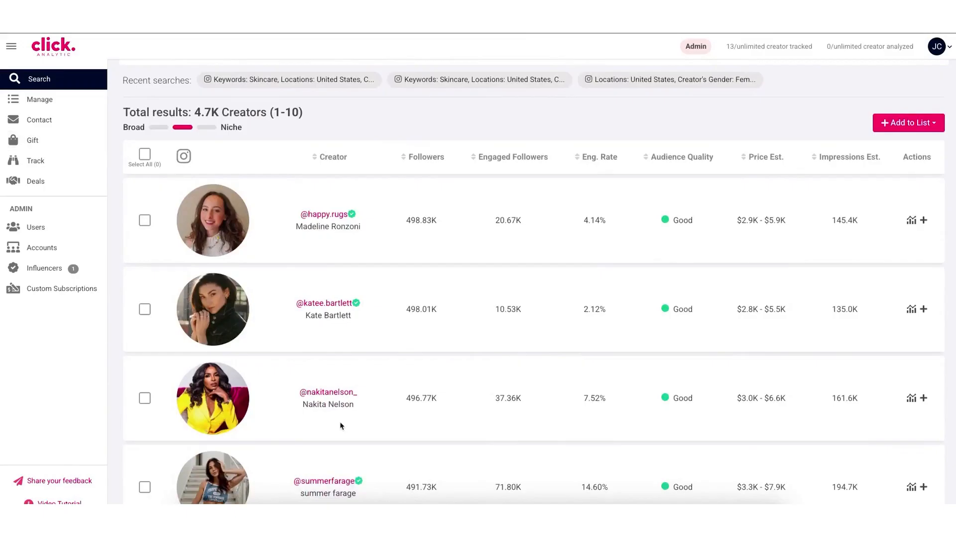
Step: Select all ten results and start a new creator list named 'us skincare'
{"action": "left_click", "coordinate": [145, 153]}
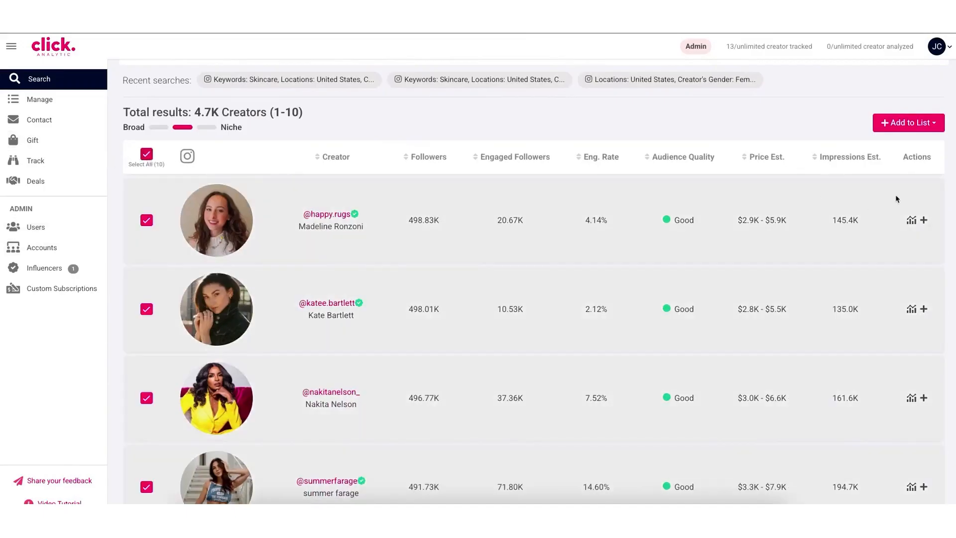
{"action": "left_click", "coordinate": [908, 122]}
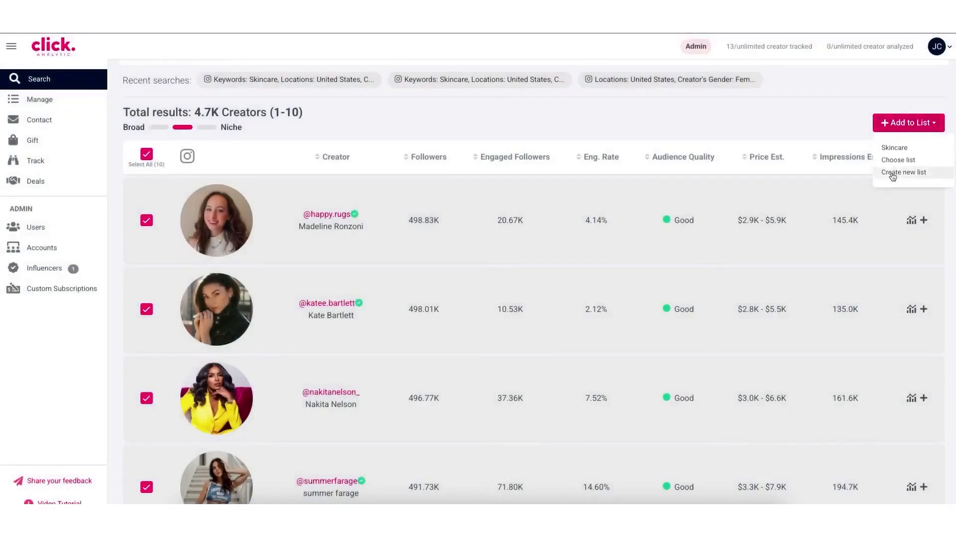
{"action": "left_click", "coordinate": [903, 171]}
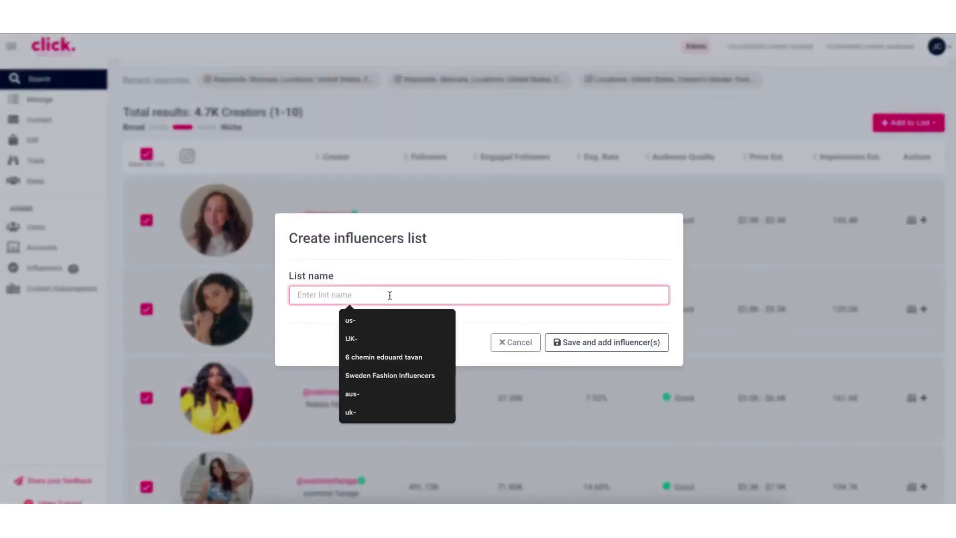
{"action": "type", "text": "us skinca"}
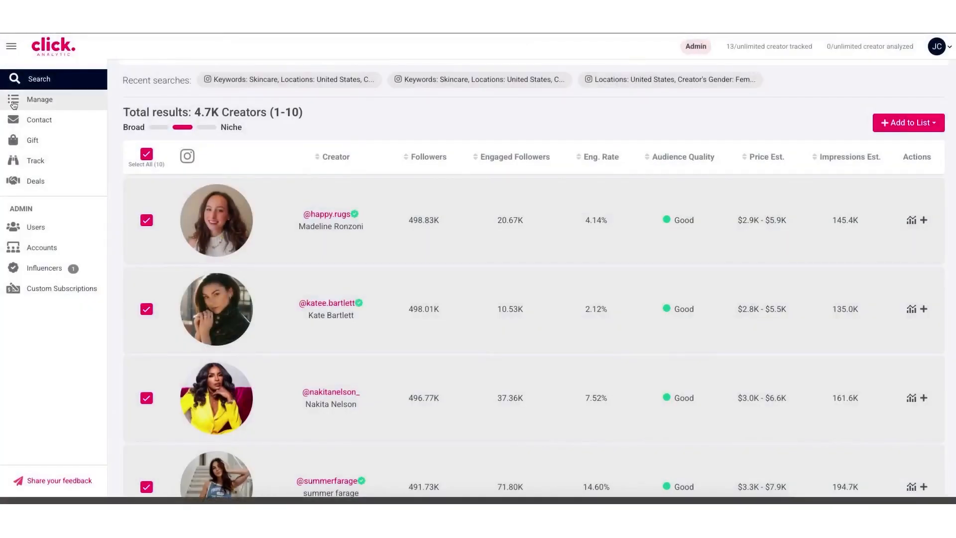
{"action": "left_click", "coordinate": [39, 99]}
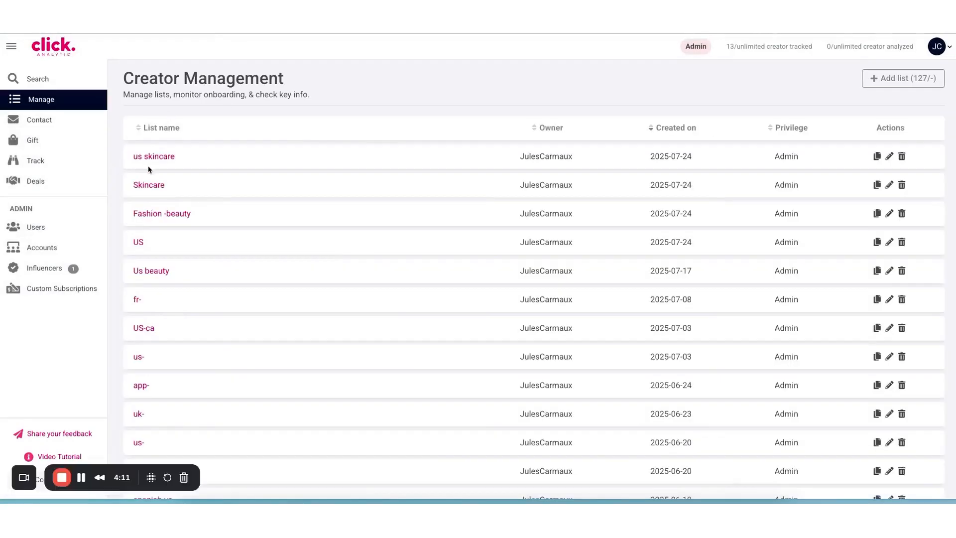
{"action": "left_click", "coordinate": [154, 156]}
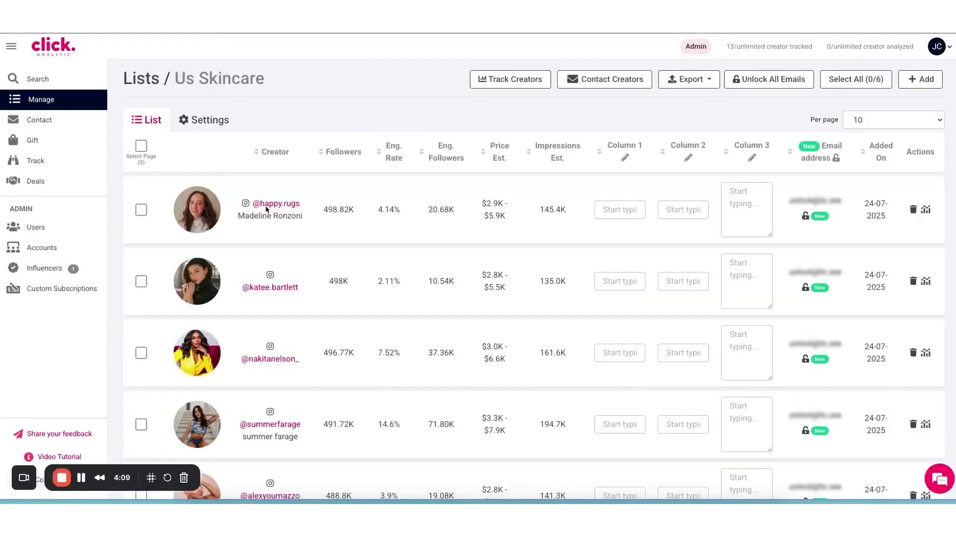
{"action": "left_click", "coordinate": [807, 215]}
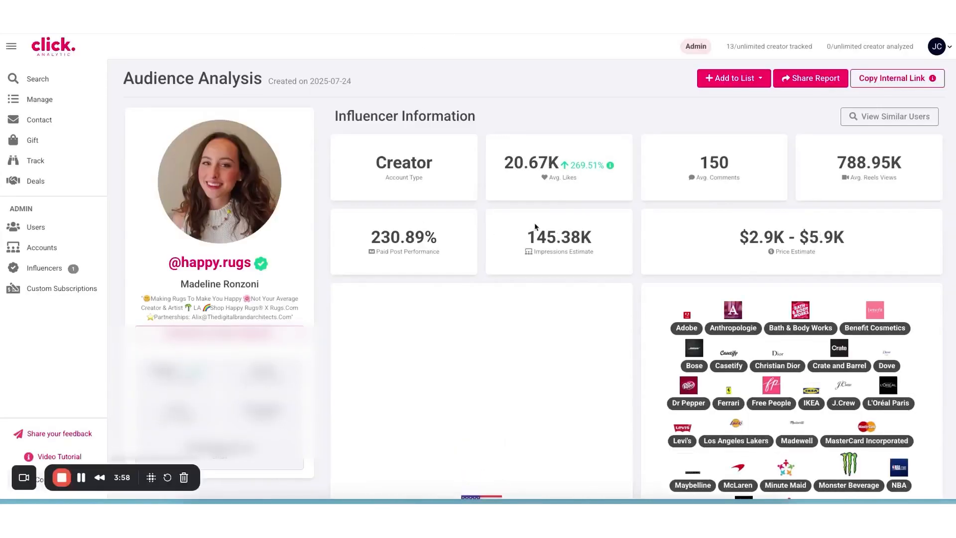
{"action": "scroll", "scroll_direction": "down", "scroll_amount": 3}
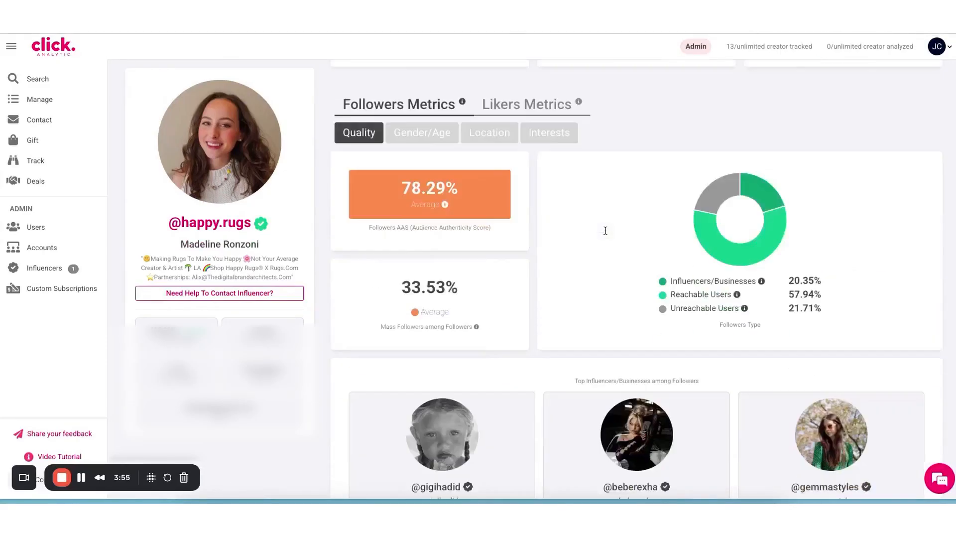
{"action": "scroll", "scroll_direction": "down", "scroll_amount": 3}
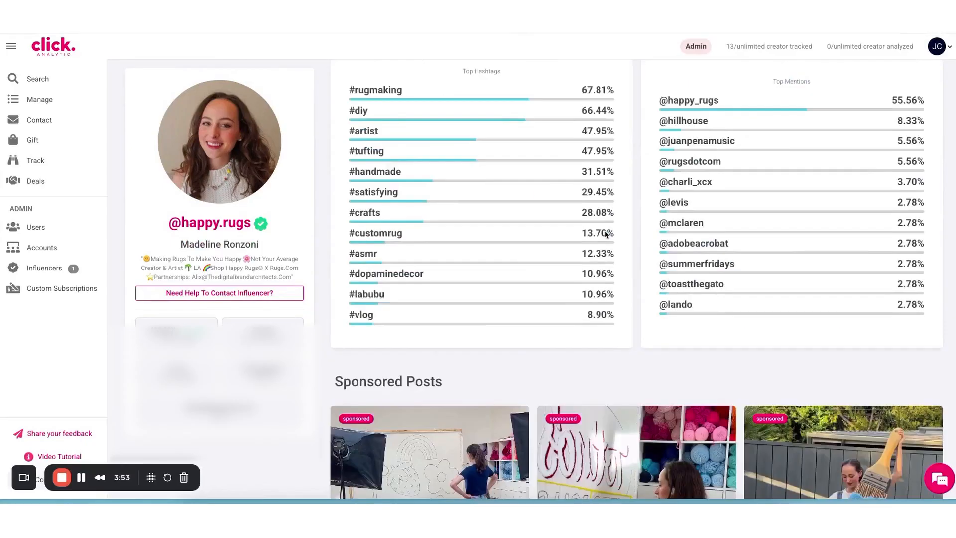
{"action": "scroll", "scroll_direction": "down", "scroll_amount": 3}
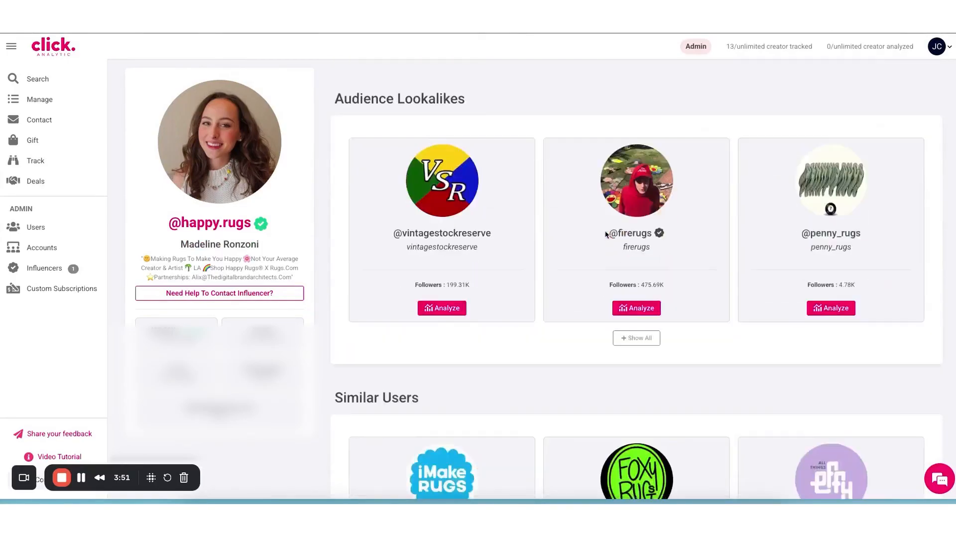
{"action": "scroll", "scroll_direction": "down", "scroll_amount": 3}
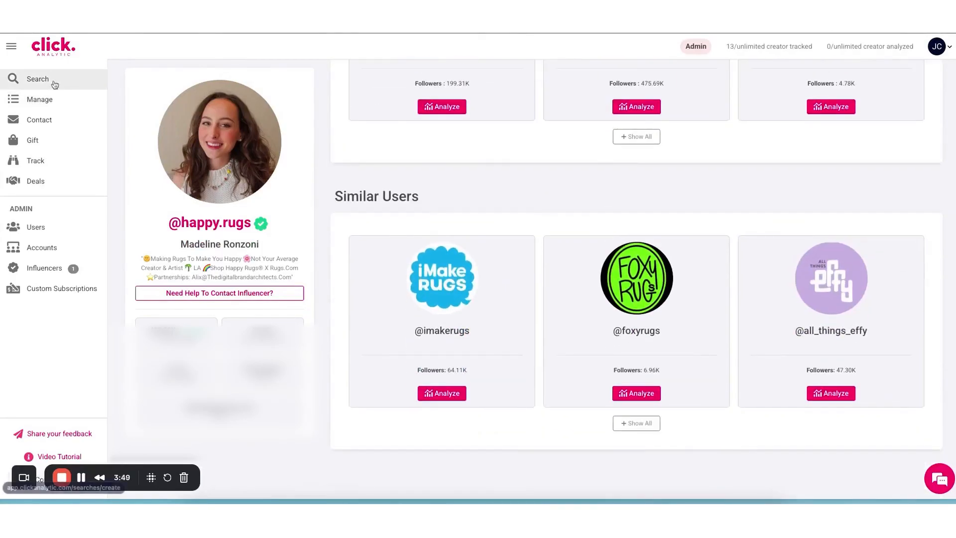
Step: Switch creator search to analyzing by username and enter 'cristiano'
{"action": "left_click", "coordinate": [37, 78]}
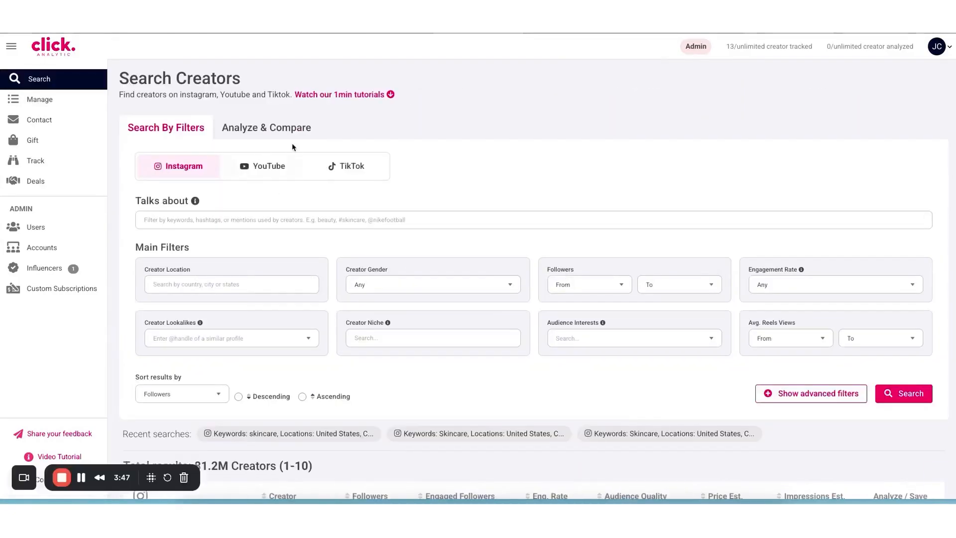
{"action": "left_click", "coordinate": [266, 127]}
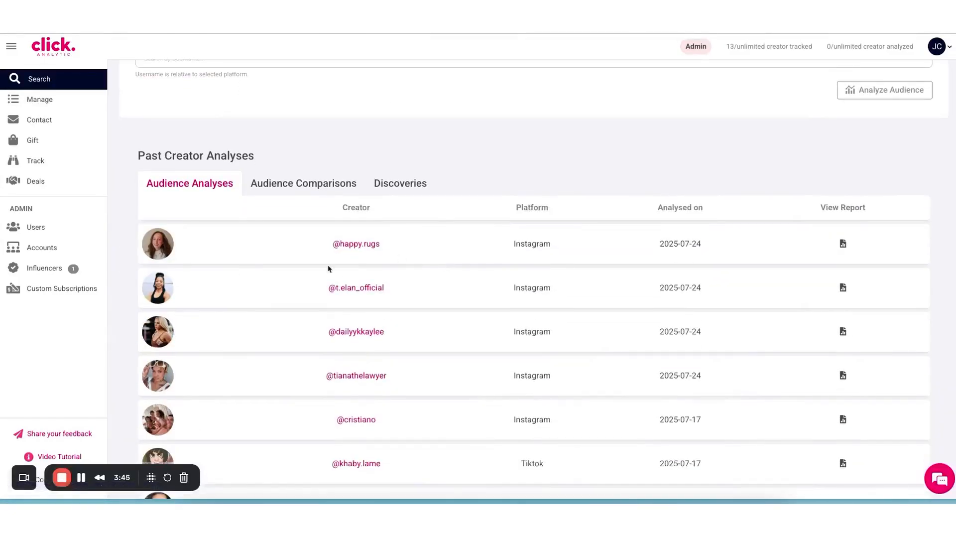
{"action": "scroll", "scroll_direction": "up", "scroll_amount": 3}
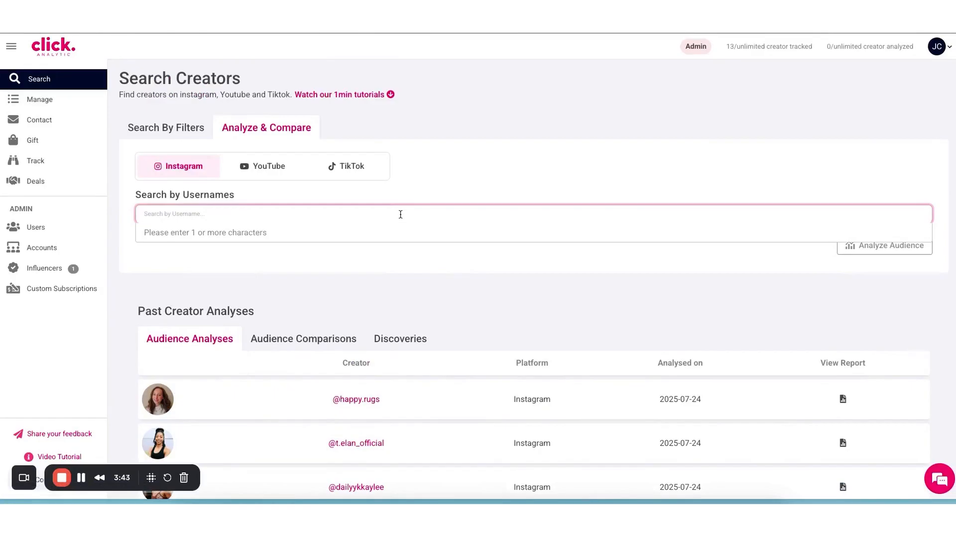
{"action": "type", "text": "cristiano"}
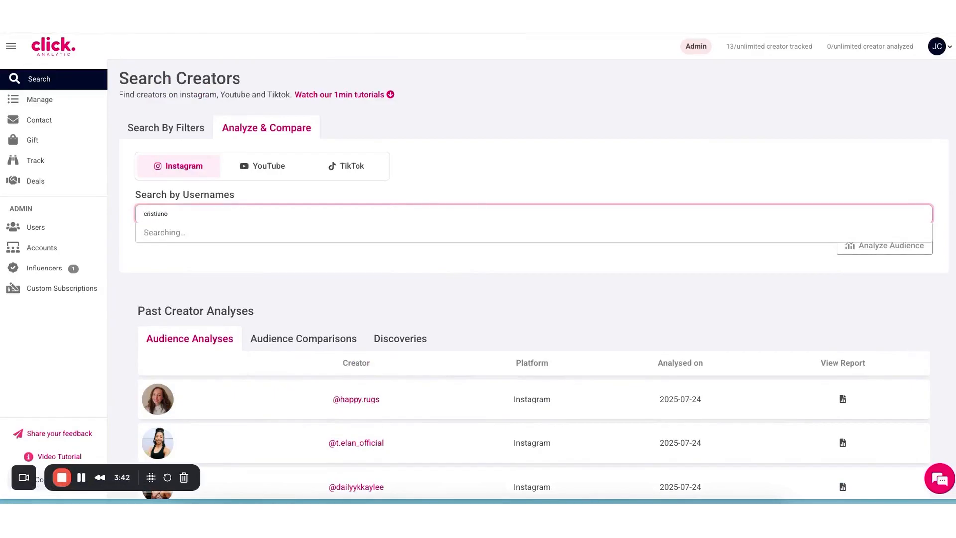
{"action": "mouse_move", "coordinate": [255, 244]}
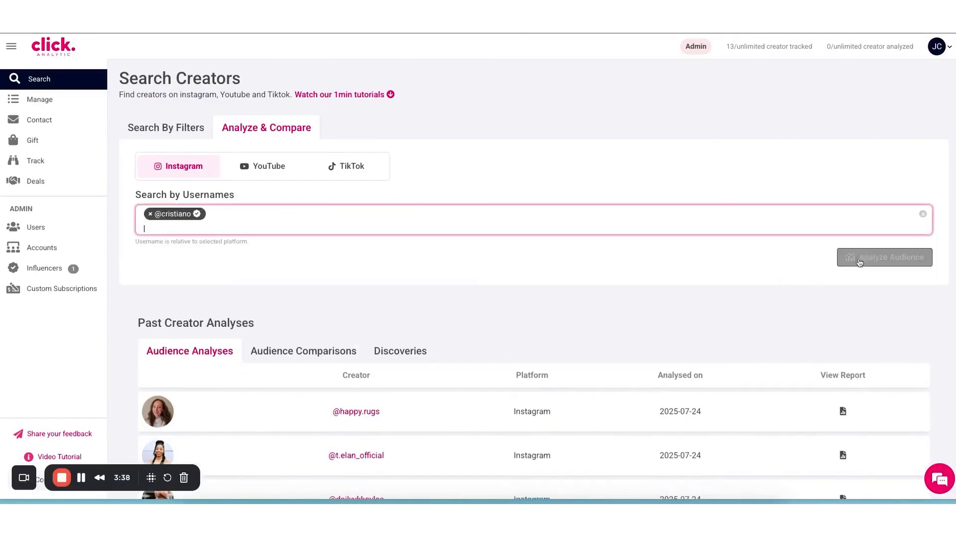
{"action": "left_click", "coordinate": [883, 257]}
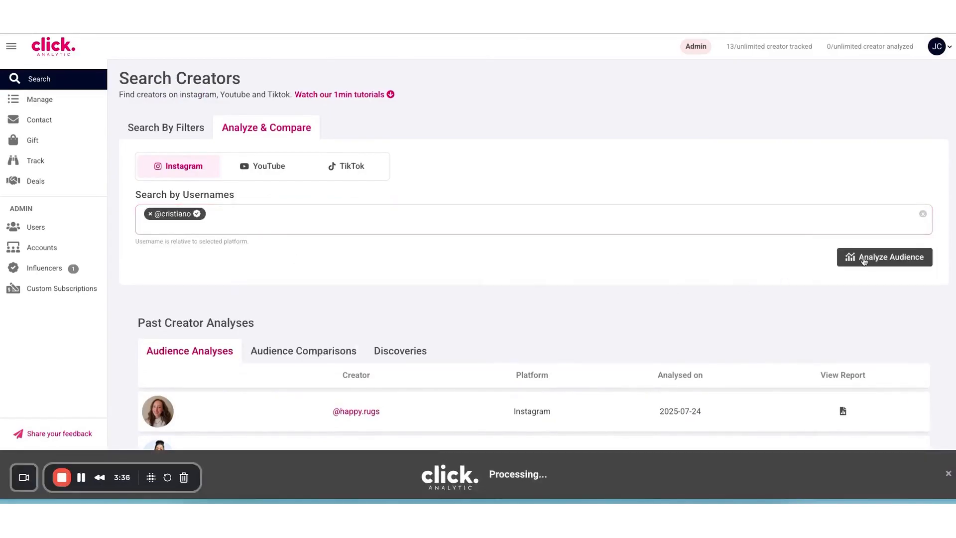
{"action": "mouse_move", "coordinate": [502, 421]}
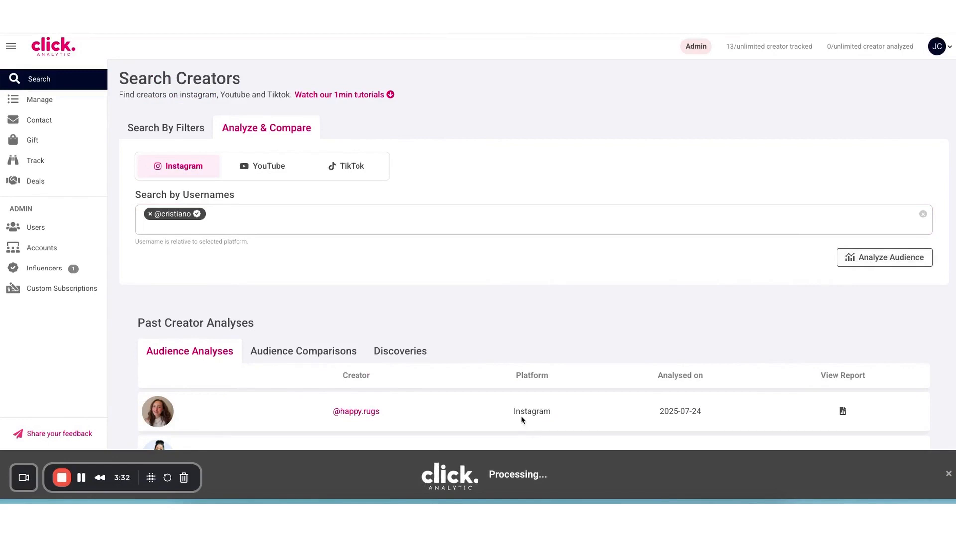
{"action": "left_click", "coordinate": [883, 257]}
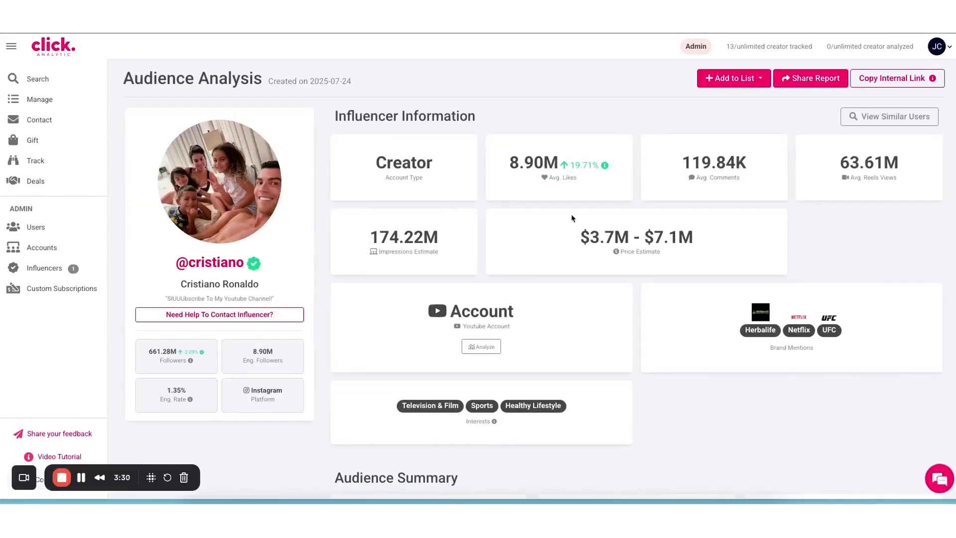
{"action": "scroll", "scroll_direction": "down", "scroll_amount": 3}
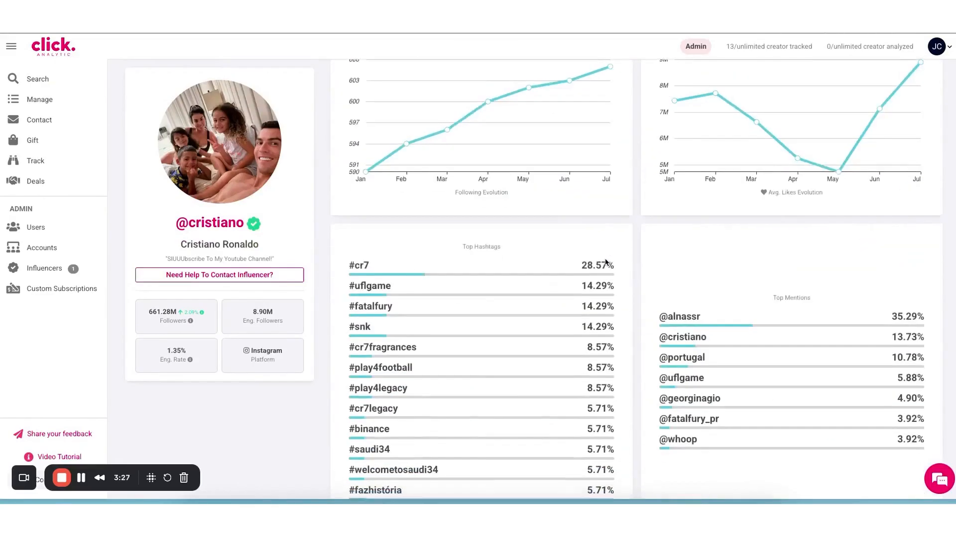
{"action": "scroll", "scroll_direction": "down", "scroll_amount": 3}
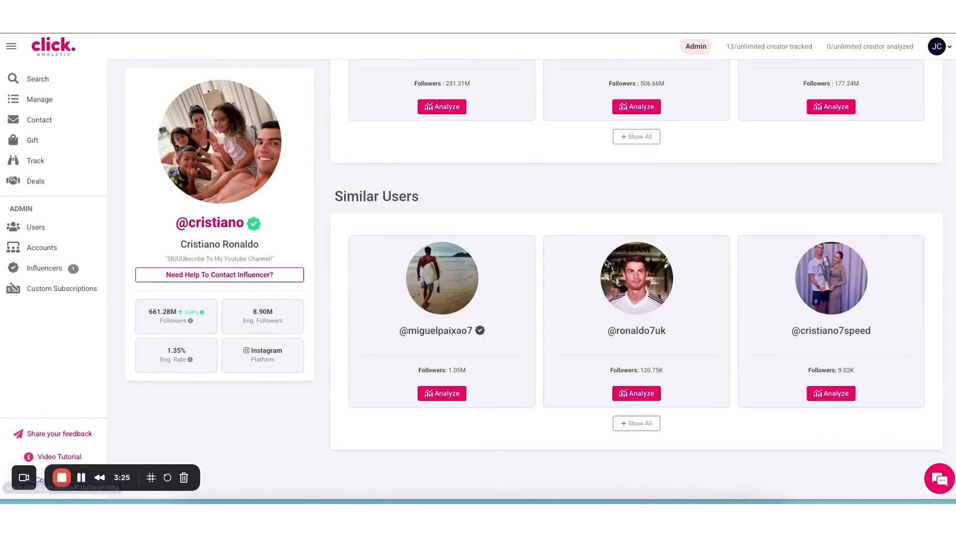
{"action": "left_click", "coordinate": [40, 99]}
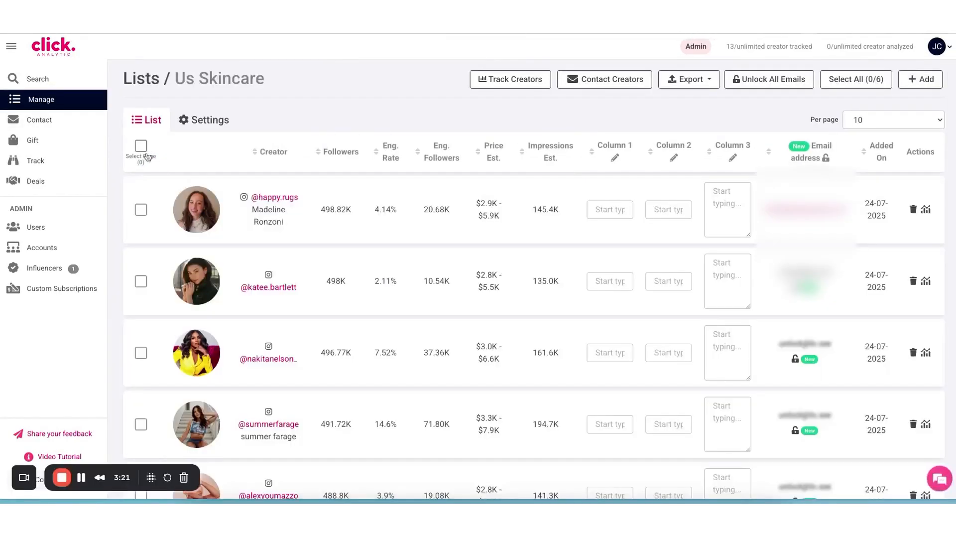
Step: Put all six Us Skincare creators in a new 'Skincare' campaign, first names Katee and Nakita
{"action": "left_click", "coordinate": [141, 146]}
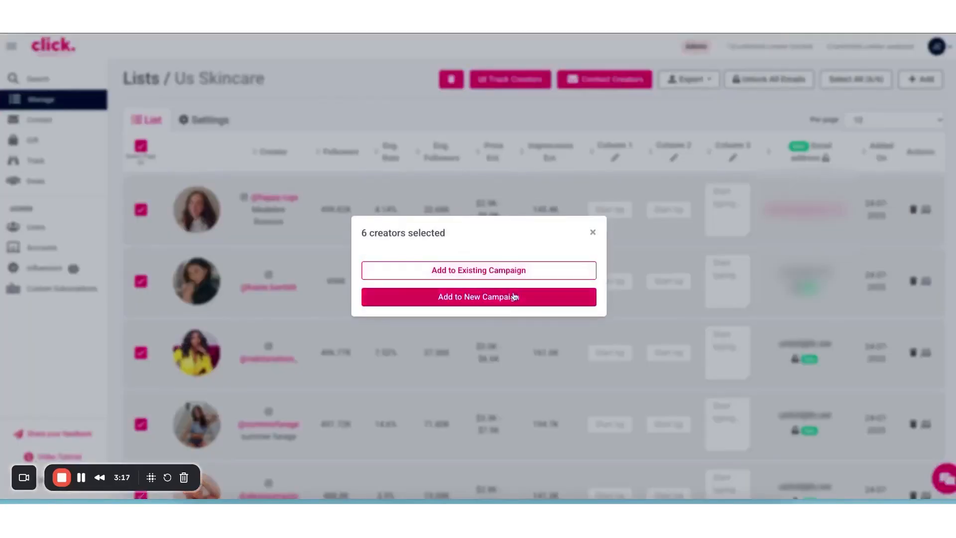
{"action": "left_click", "coordinate": [478, 296]}
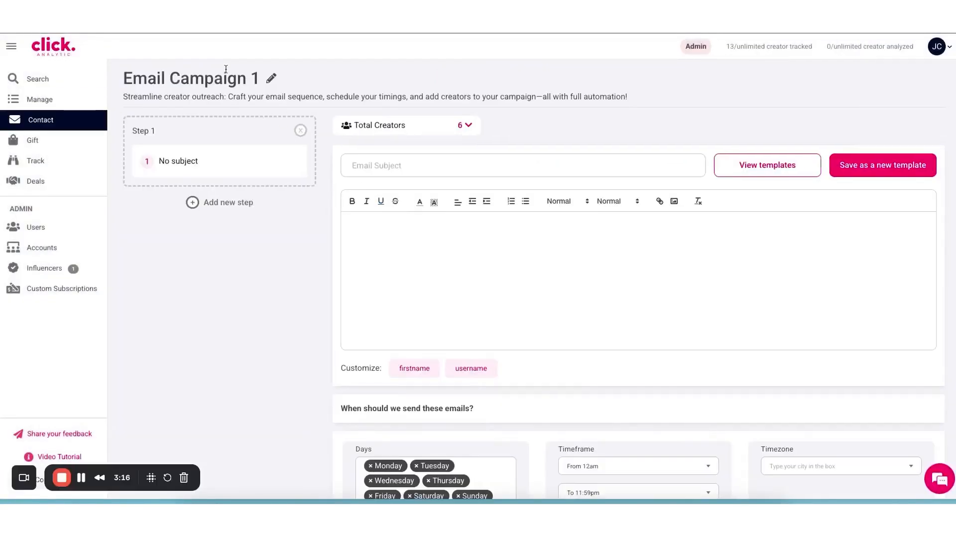
{"action": "left_click", "coordinate": [271, 78]}
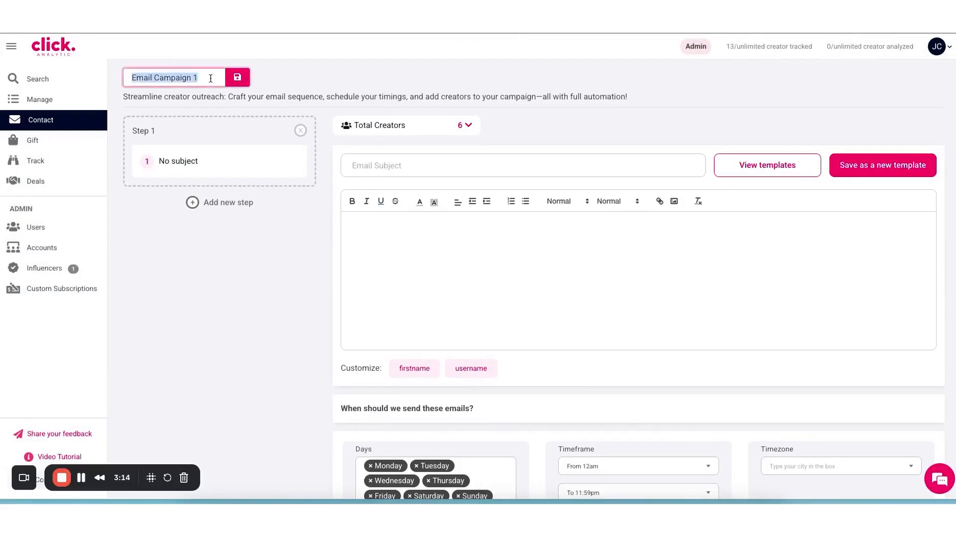
{"action": "type", "text": "Skincare"}
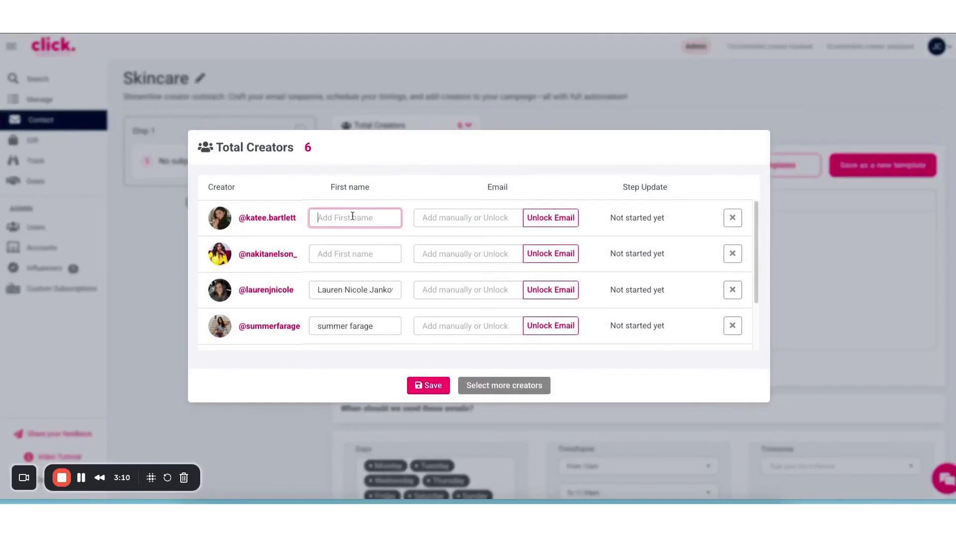
{"action": "type", "text": "Katee"}
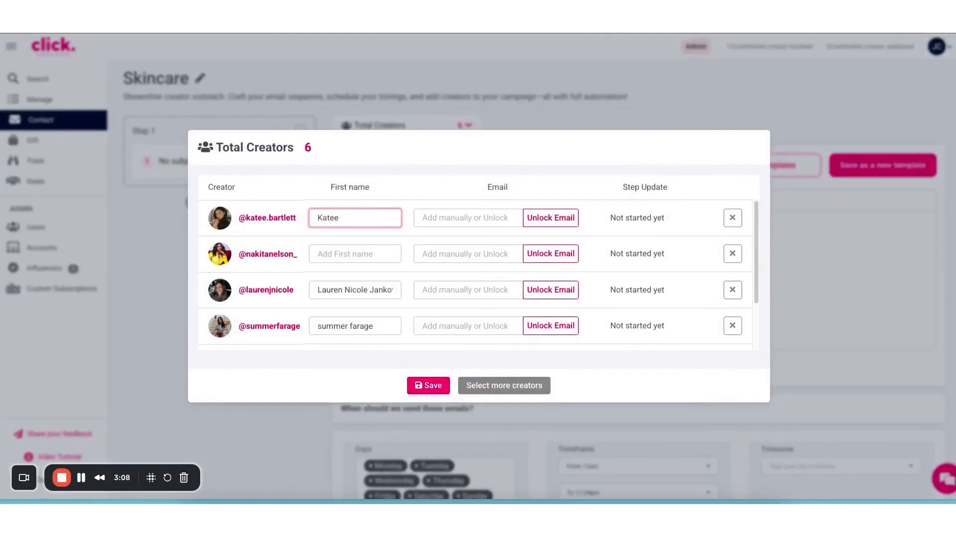
{"action": "type", "text": "Naik"}
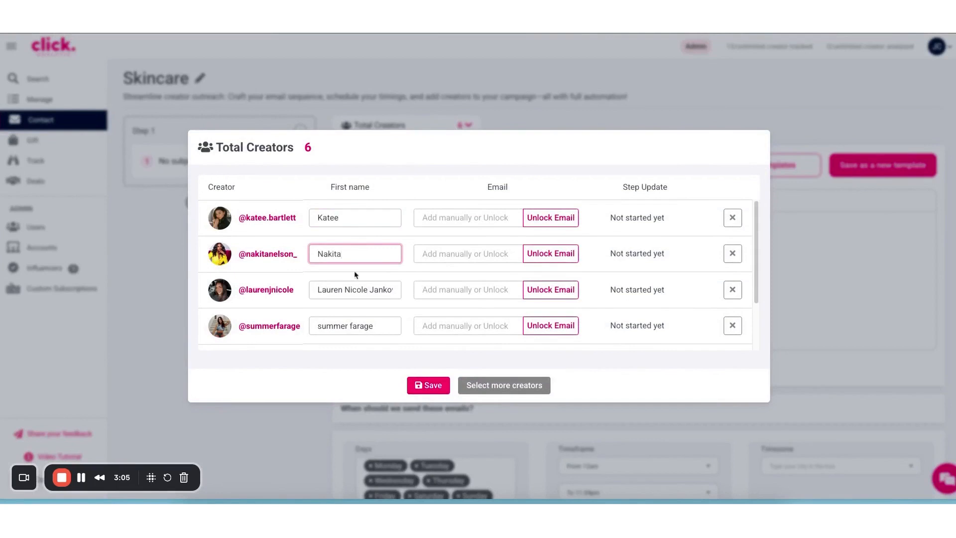
Step: Save the creators' first names and add two follow-up email steps
{"action": "left_click", "coordinate": [432, 385]}
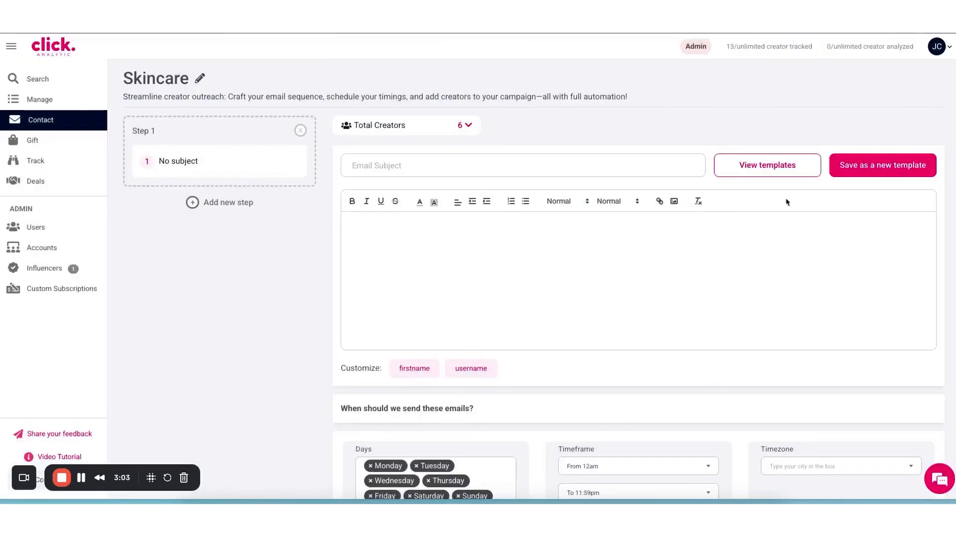
{"action": "left_click", "coordinate": [220, 201]}
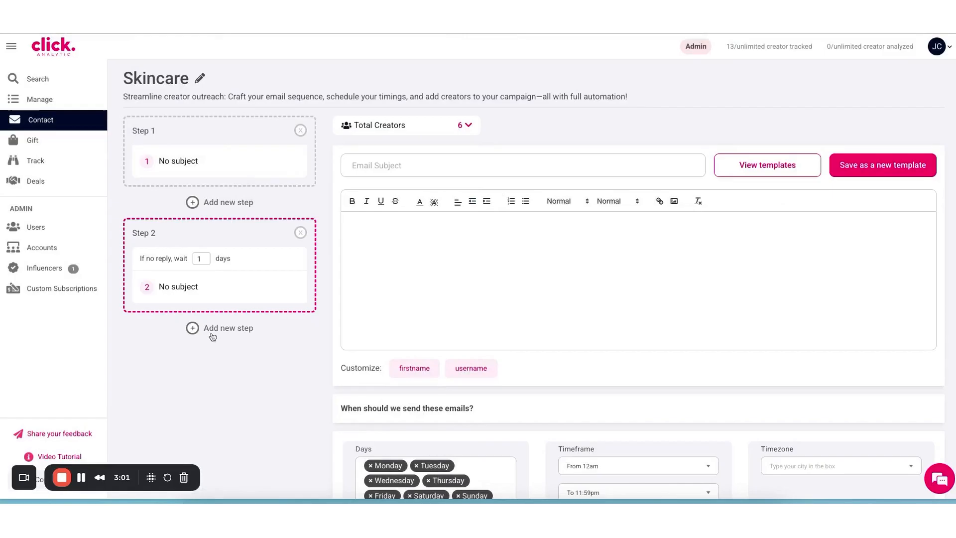
{"action": "left_click", "coordinate": [219, 328]}
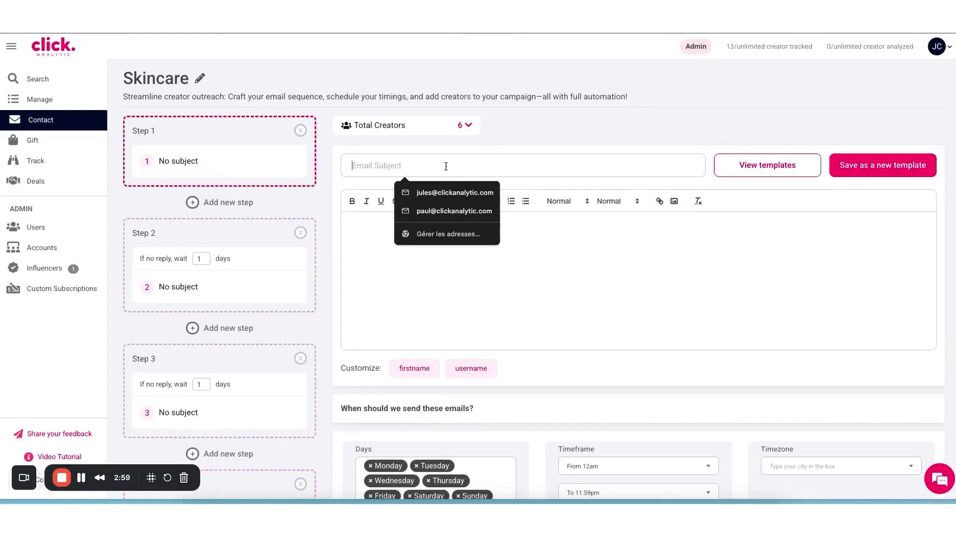
Step: Give the first email subject 'Hello !' and a body starting 'Hi {{ firstname }}'
{"action": "type", "text": "Hello"}
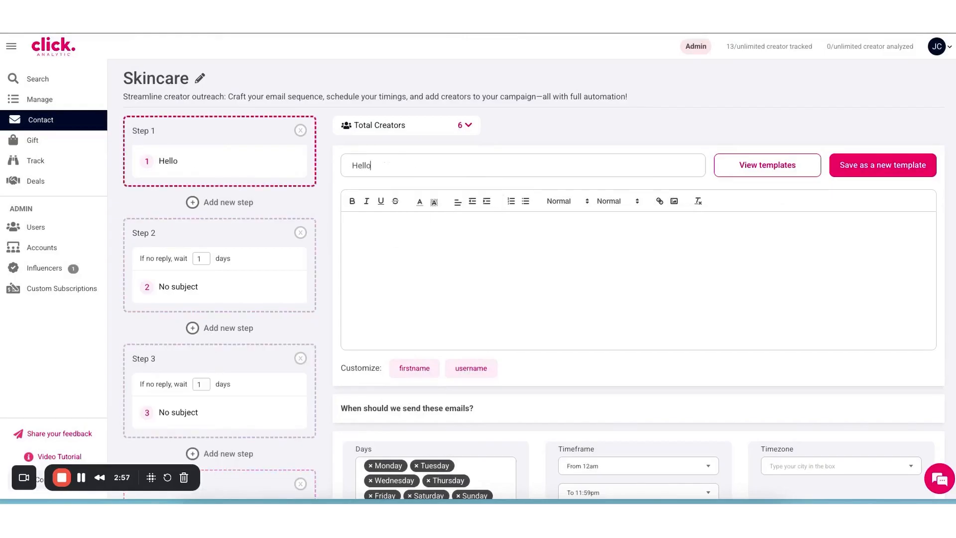
{"action": "type", "text": "ç"}
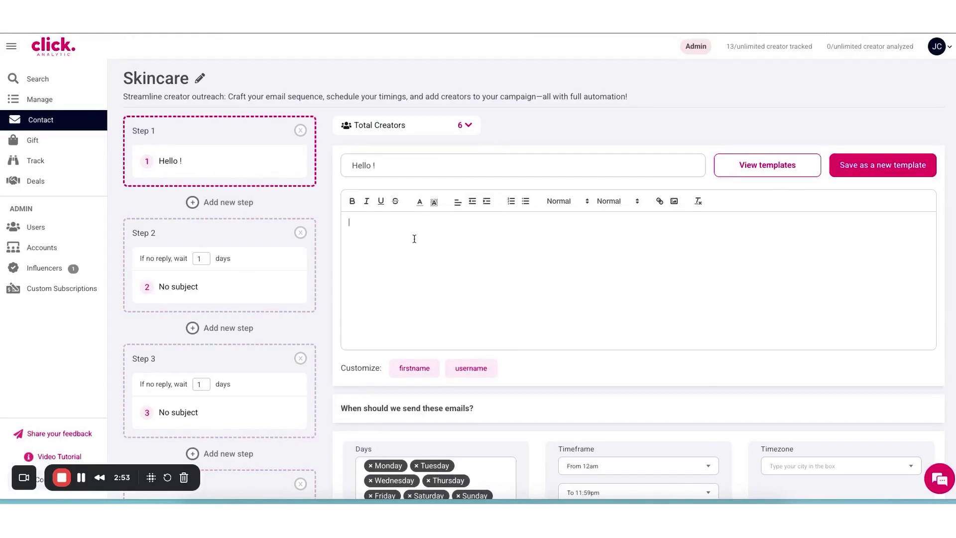
{"action": "type", "text": "Hi"}
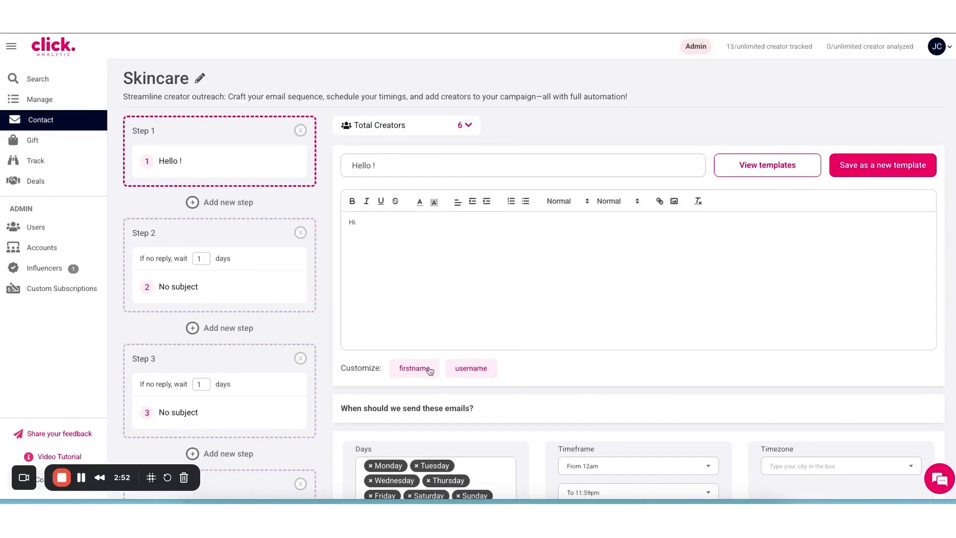
{"action": "left_click", "coordinate": [413, 367]}
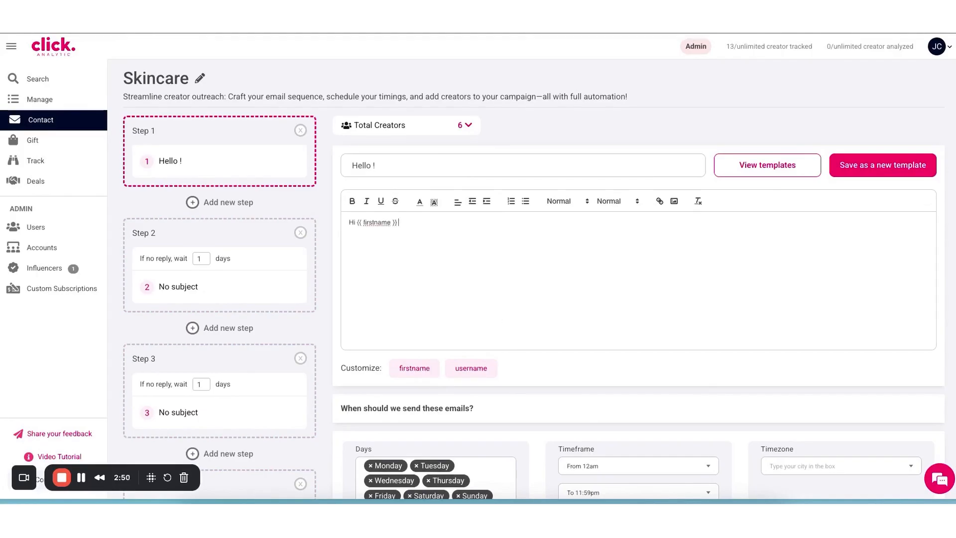
{"action": "type", "text": "bla bal"}
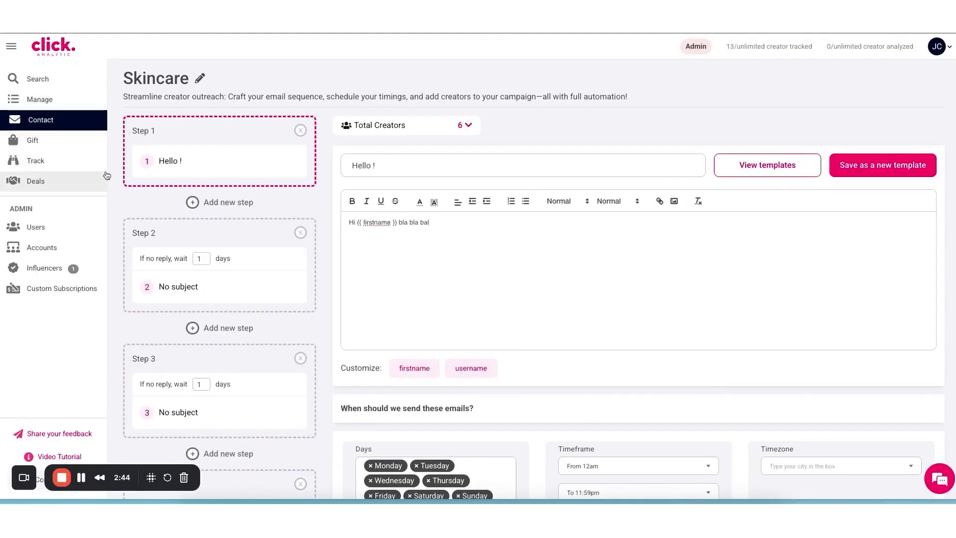
Step: Start a new tracking campaign named 'Skincare' with all six Us Skincare creators
{"action": "left_click", "coordinate": [40, 98]}
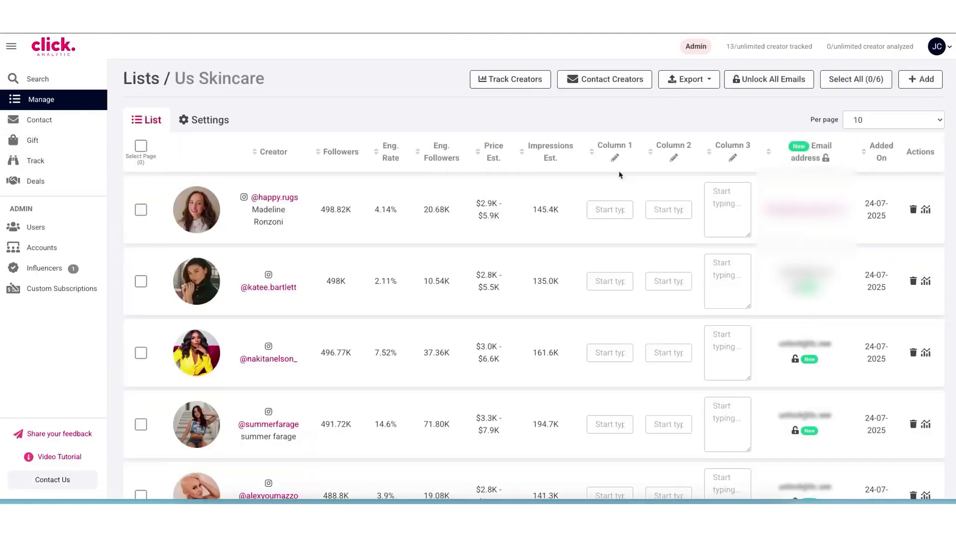
{"action": "left_click", "coordinate": [140, 145]}
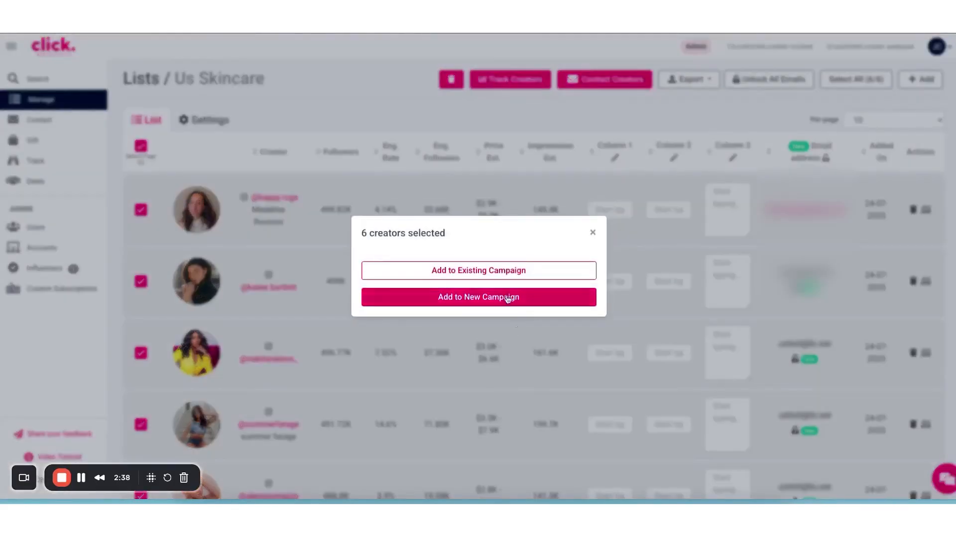
{"action": "left_click", "coordinate": [478, 297]}
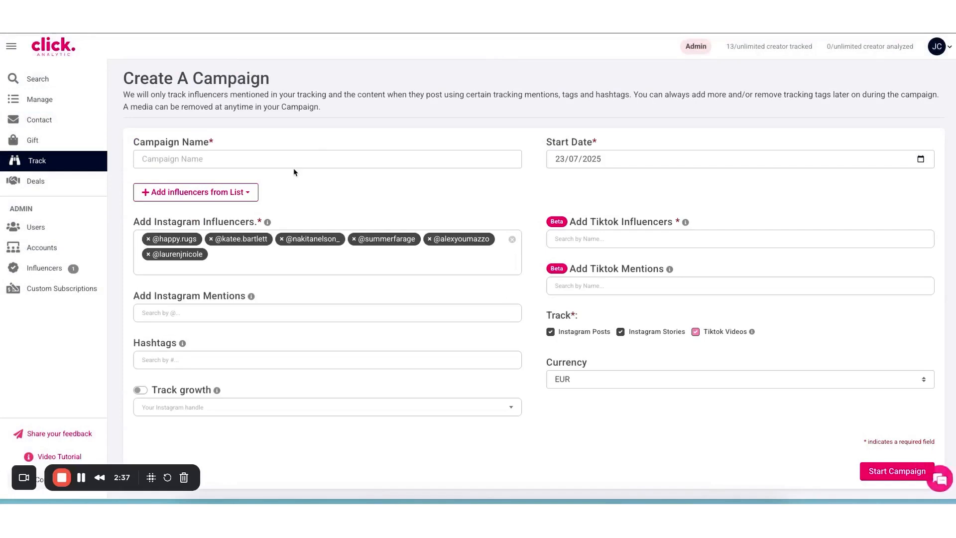
{"action": "type", "text": "Skin"}
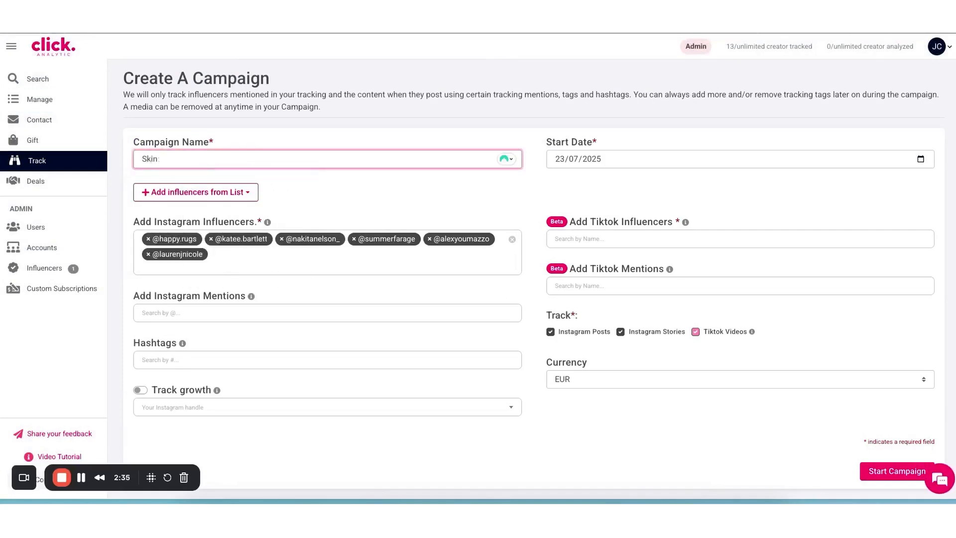
{"action": "type", "text": "care"}
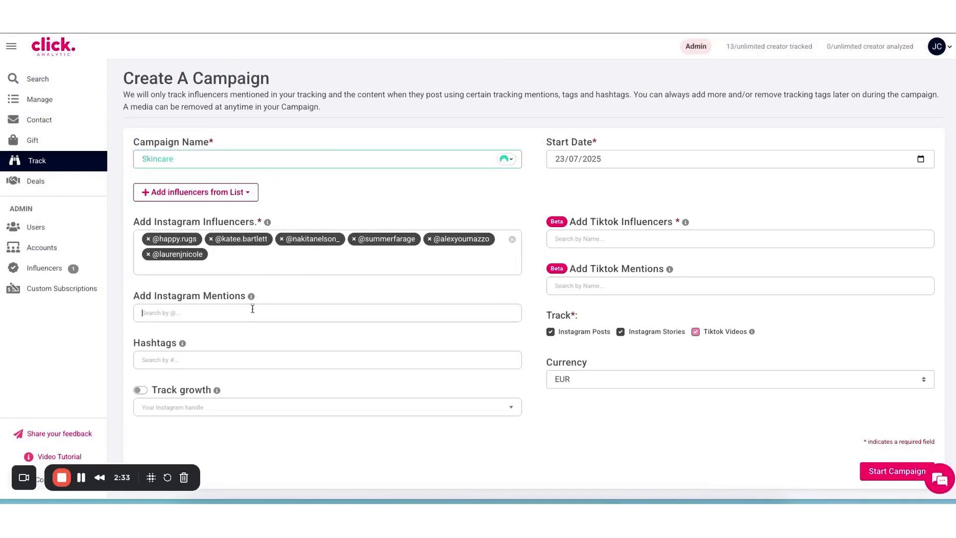
{"action": "type", "text": "Nie"}
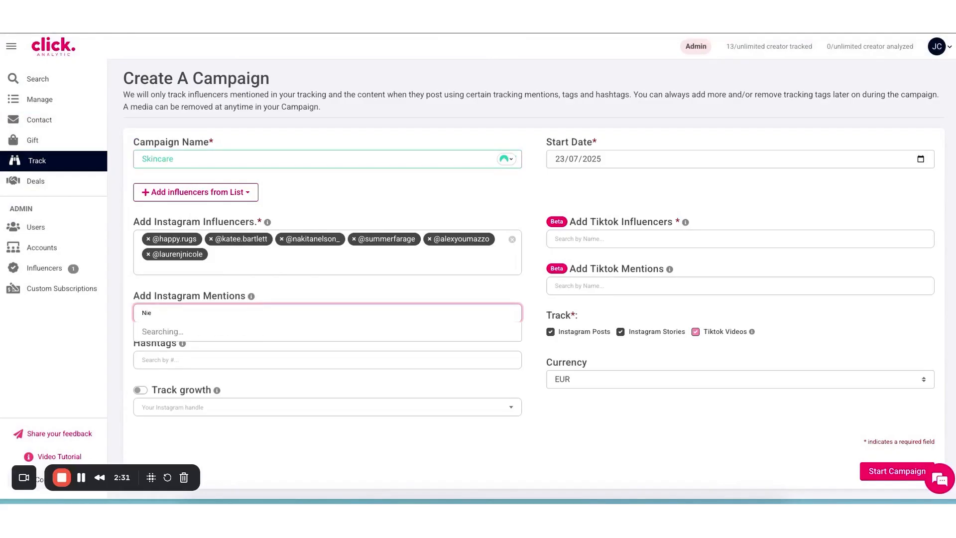
{"action": "type", "text": "k"}
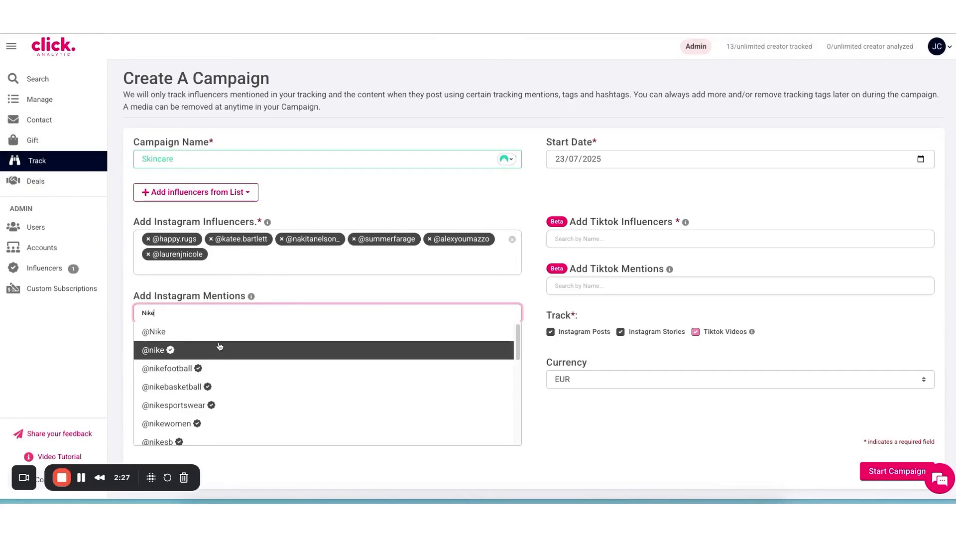
{"action": "left_click", "coordinate": [154, 350]}
{"action": "type", "text": "N"}
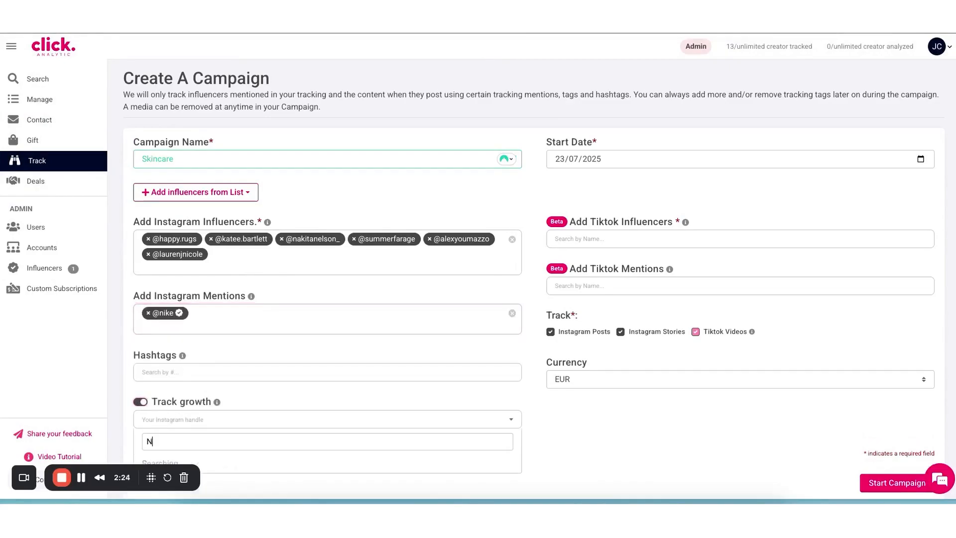
{"action": "type", "text": "ike"}
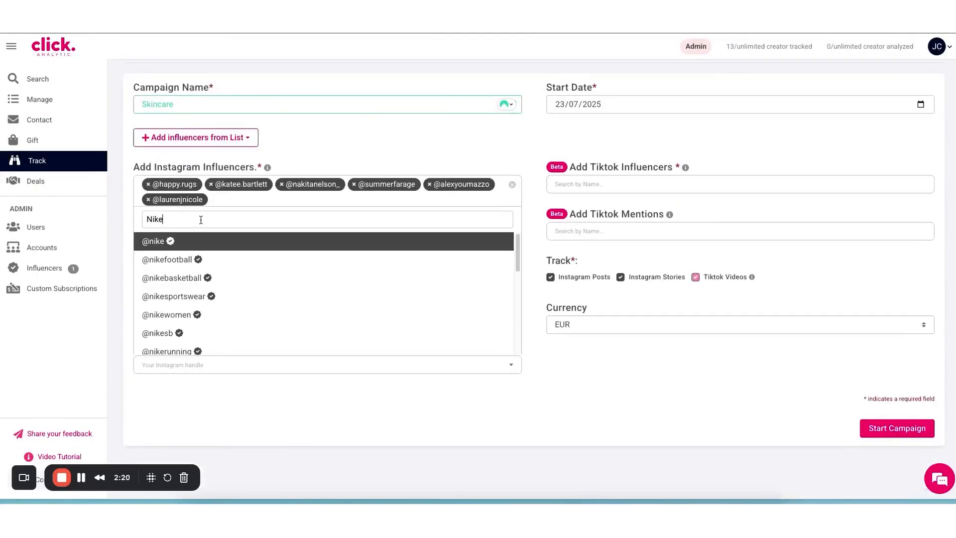
{"action": "left_click", "coordinate": [154, 241]}
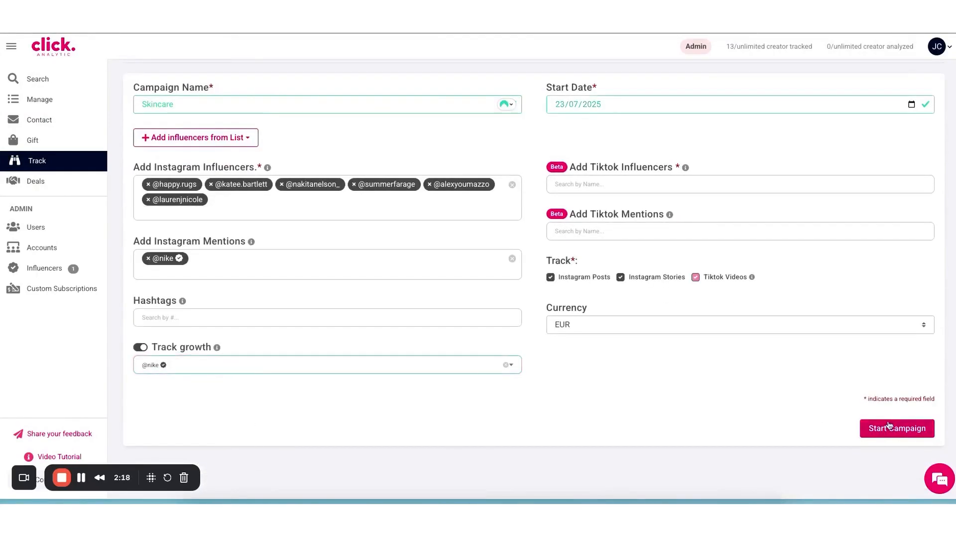
{"action": "mouse_move", "coordinate": [847, 478]}
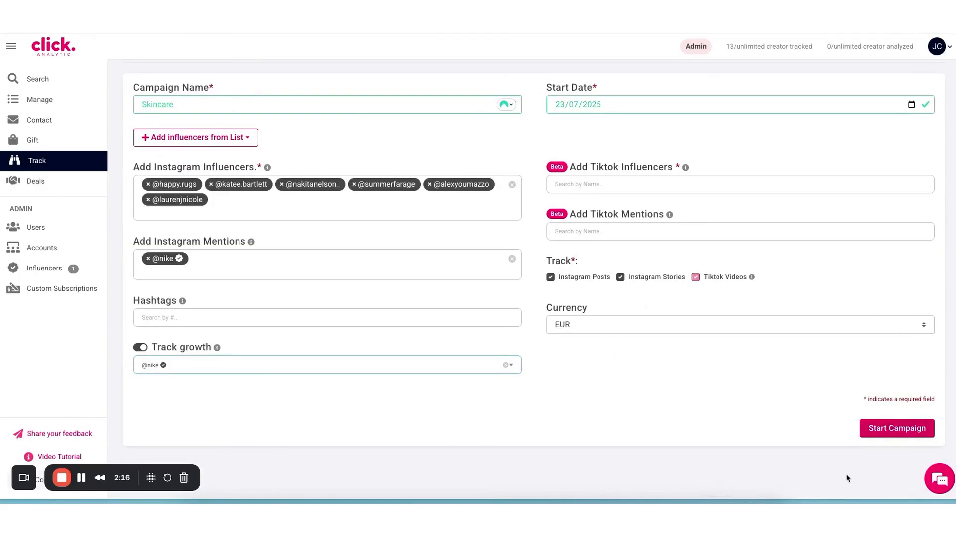
{"action": "mouse_move", "coordinate": [698, 195]}
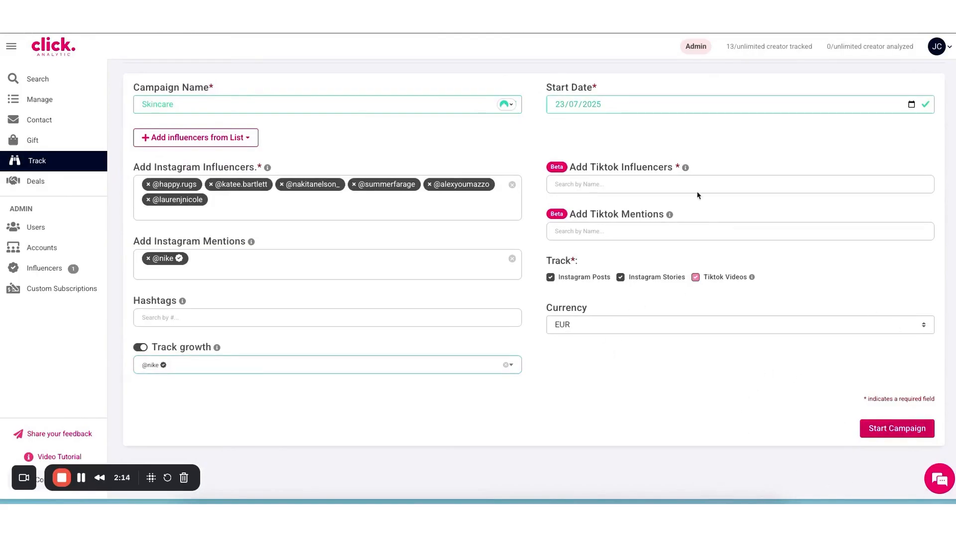
{"action": "mouse_move", "coordinate": [61, 168]}
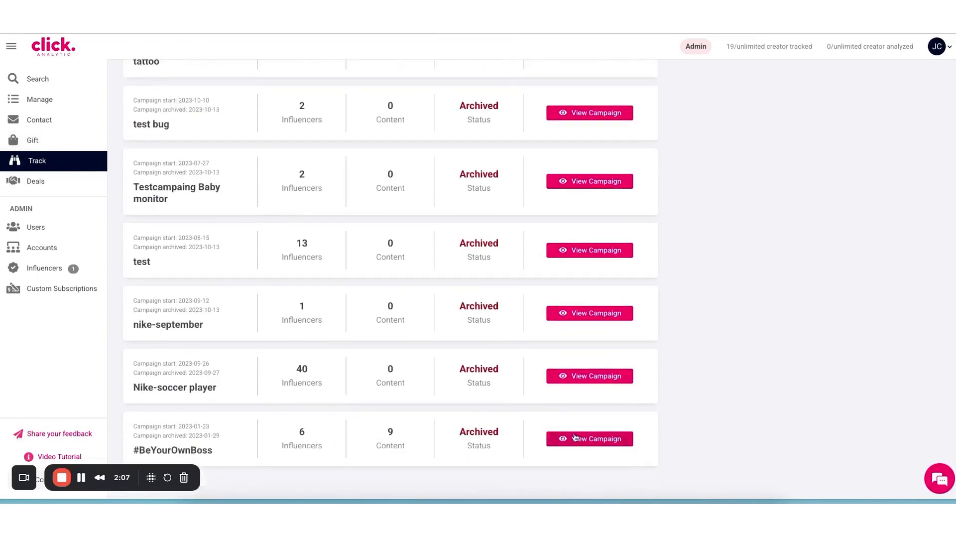
Step: Open the #BeYourOwnBoss campaign's results and scroll down to its statistics
{"action": "left_click", "coordinate": [589, 439]}
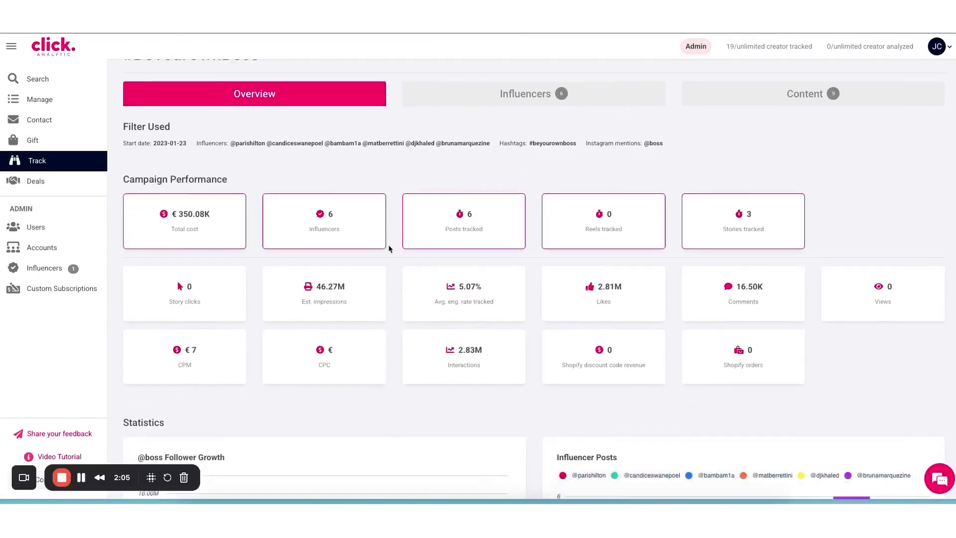
{"action": "scroll", "scroll_direction": "down", "scroll_amount": 3}
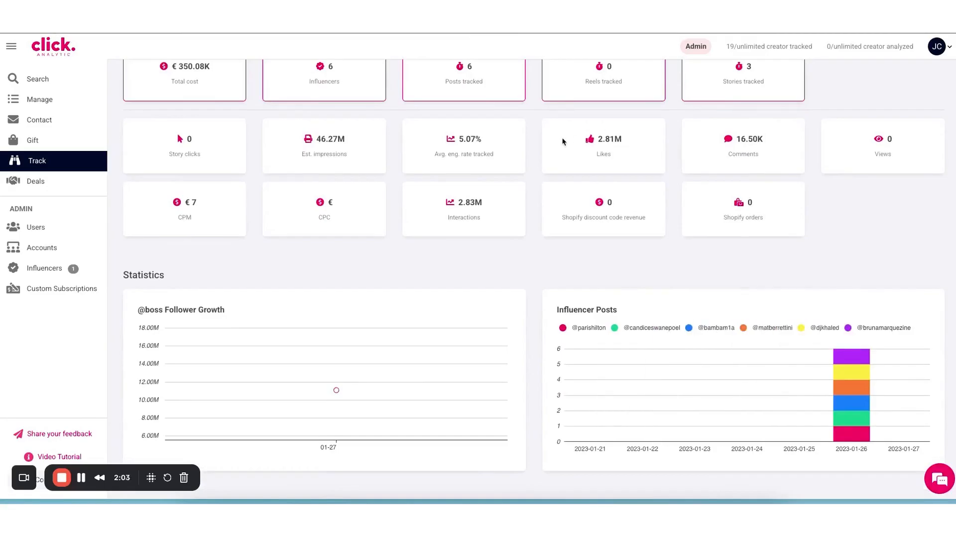
{"action": "left_click", "coordinate": [537, 118]}
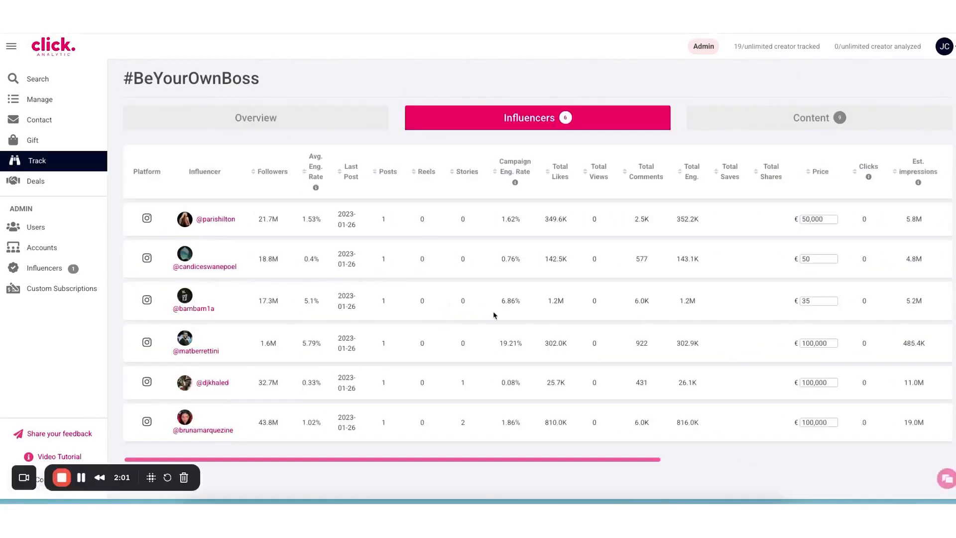
{"action": "scroll", "scroll_direction": "right", "scroll_amount": 3}
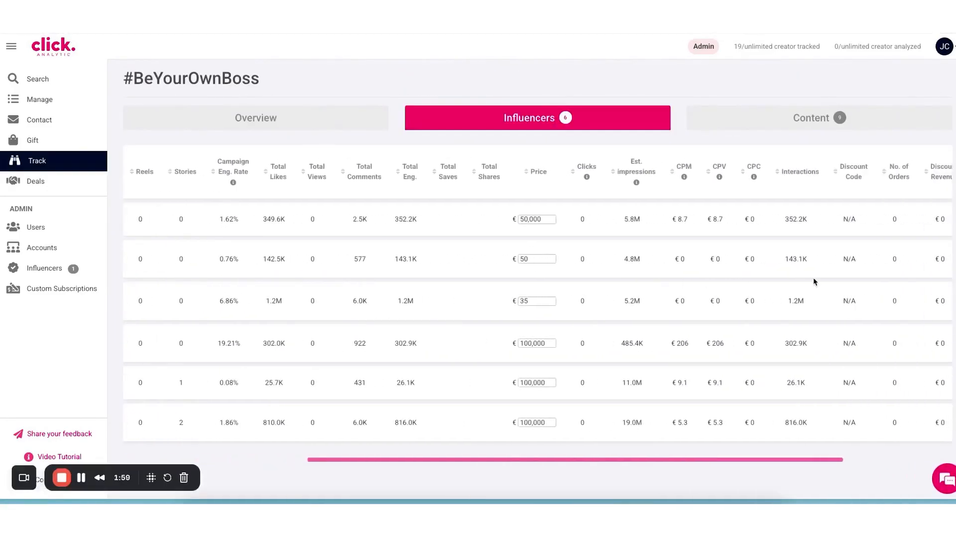
{"action": "scroll", "scroll_direction": "right", "scroll_amount": 3}
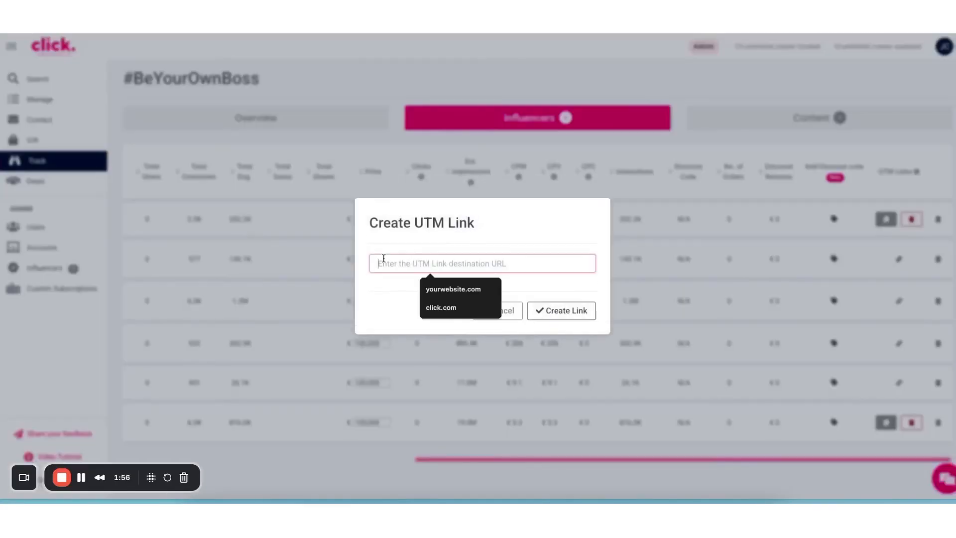
{"action": "type", "text": "https"}
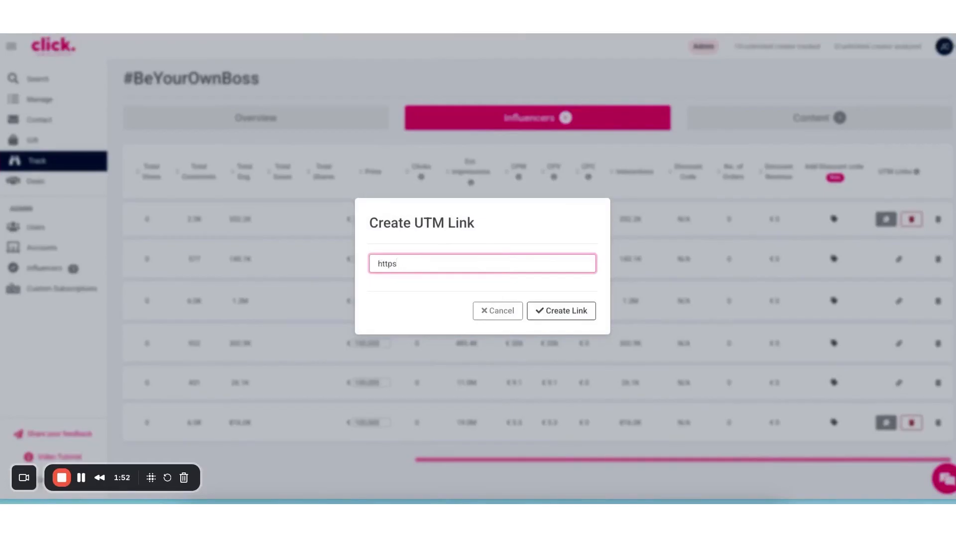
{"action": "type", "text": "://clic"}
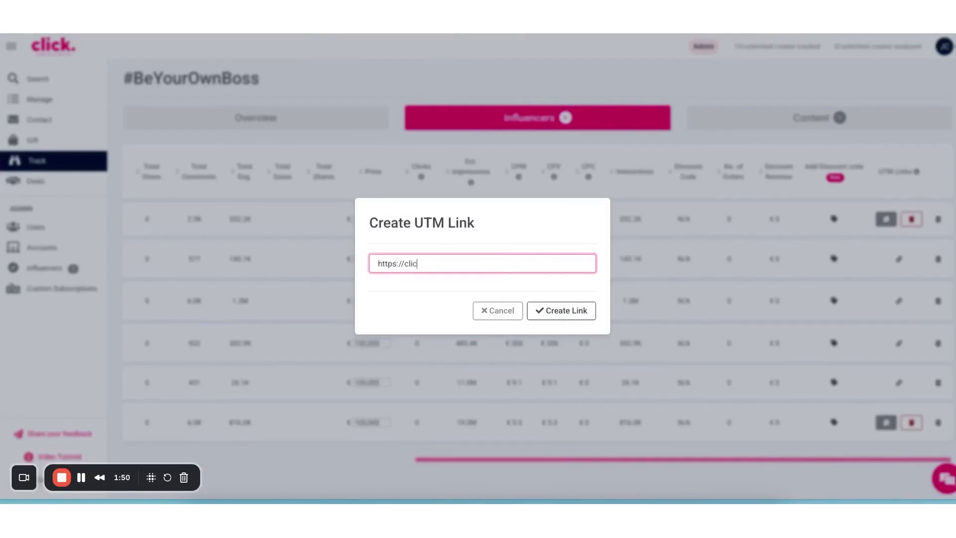
{"action": "type", "text": "kanalytic.com"}
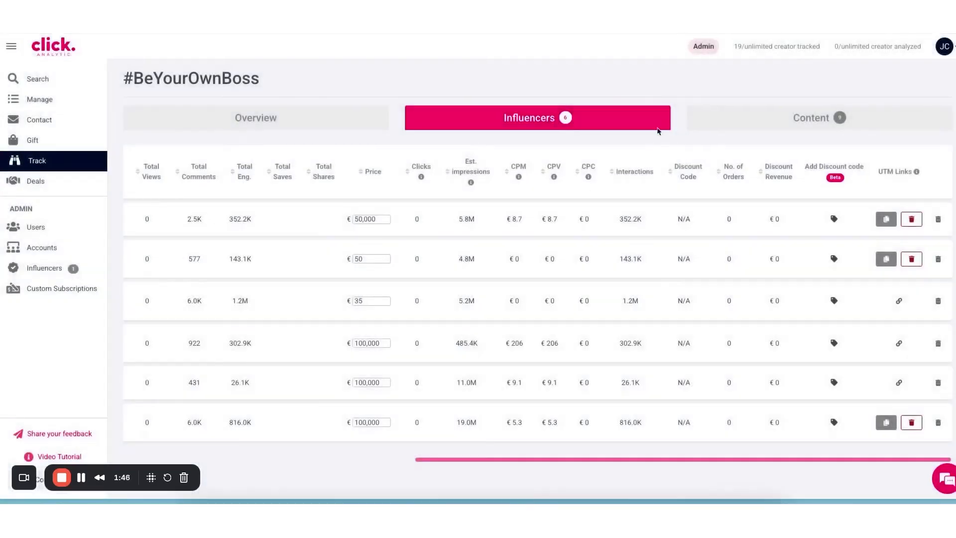
{"action": "left_click", "coordinate": [886, 258]}
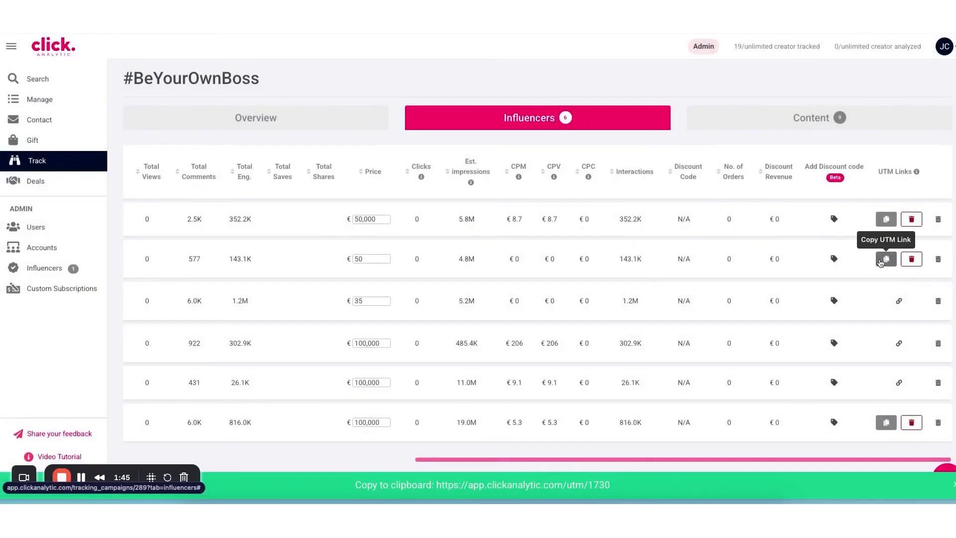
{"action": "mouse_move", "coordinate": [643, 145]}
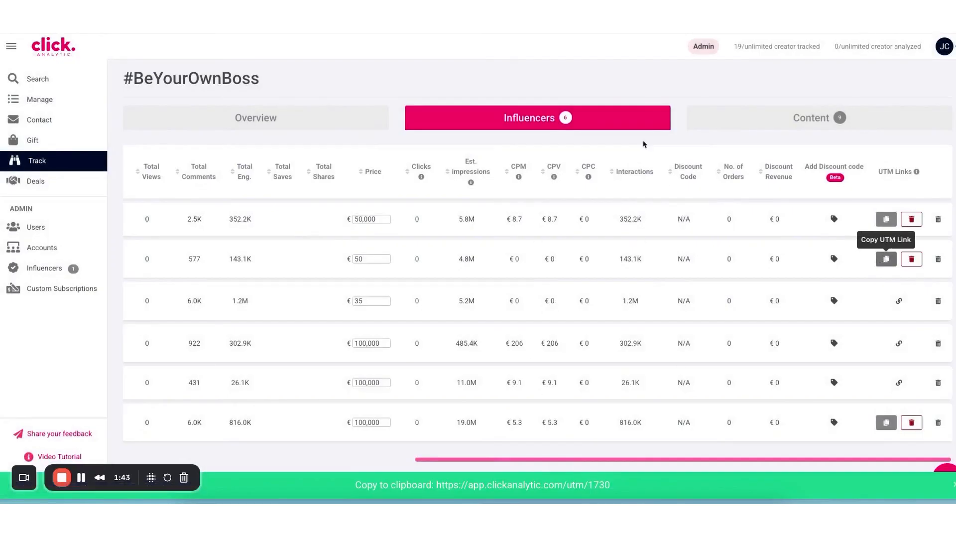
{"action": "mouse_move", "coordinate": [573, 132]}
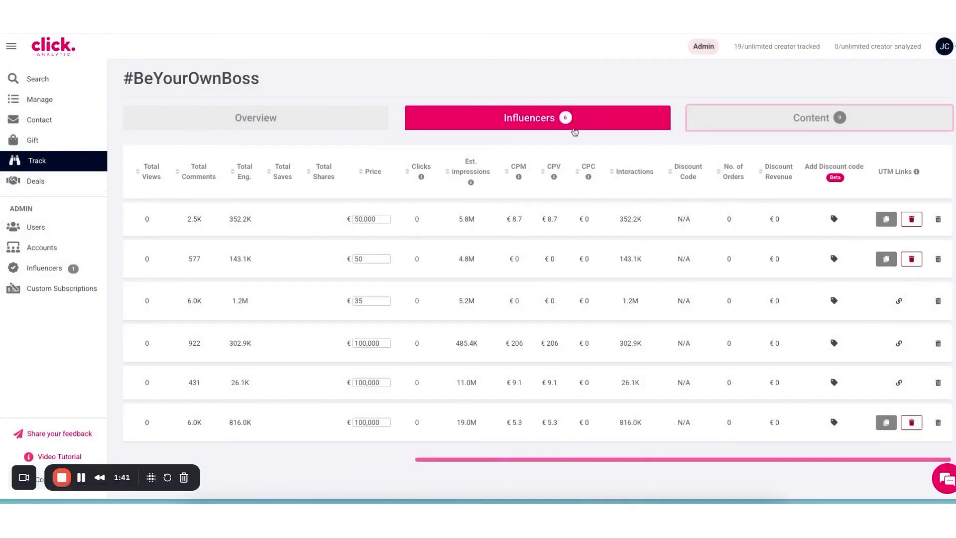
Step: Show the #BeYourOwnBoss campaign's tracked posts and stories on the Content tab
{"action": "left_click", "coordinate": [818, 117]}
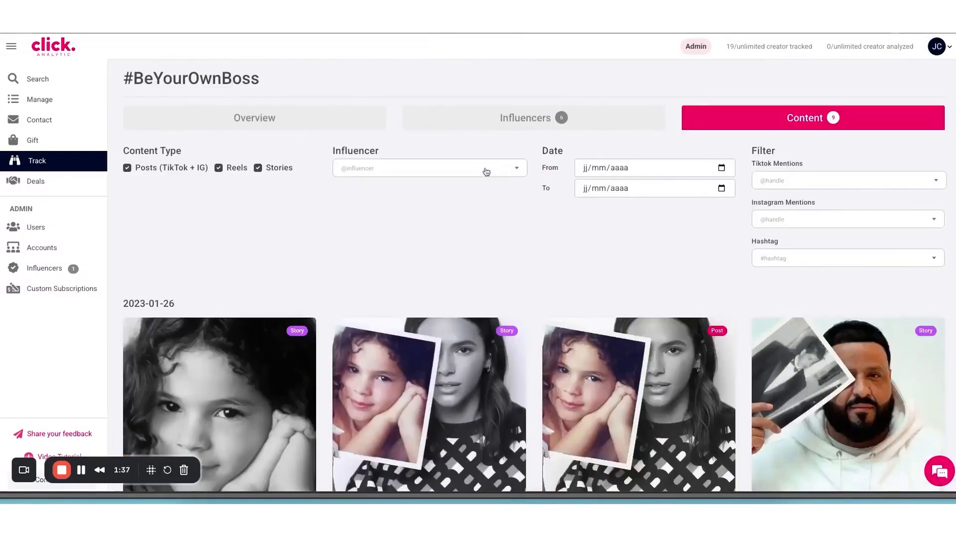
{"action": "mouse_move", "coordinate": [66, 195]}
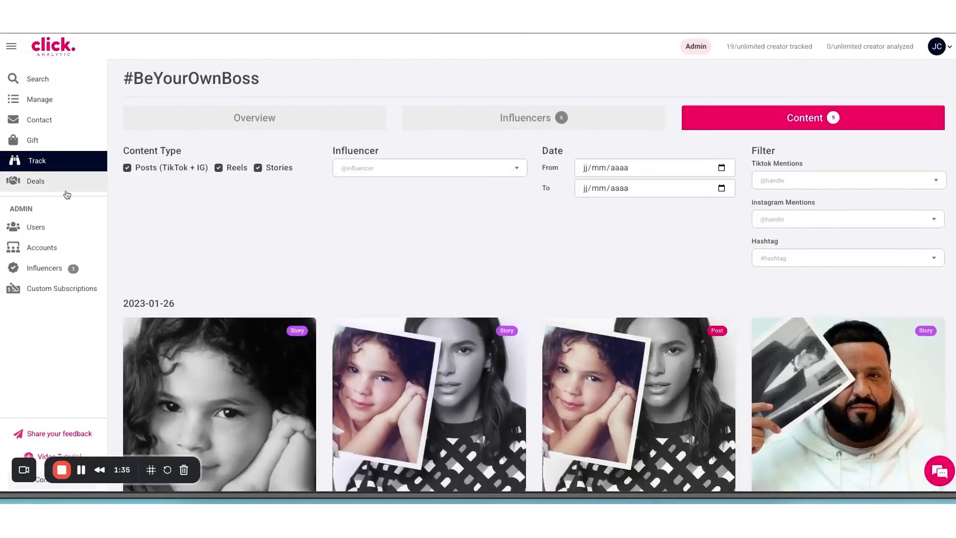
{"action": "mouse_move", "coordinate": [66, 198]}
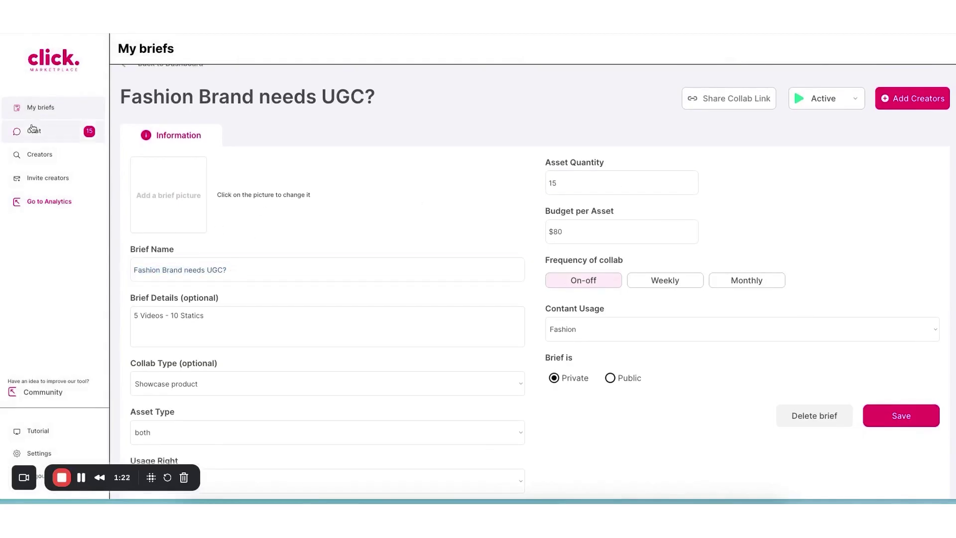
Step: Return to My briefs, open the Creators directory and its filters
{"action": "left_click", "coordinate": [40, 107]}
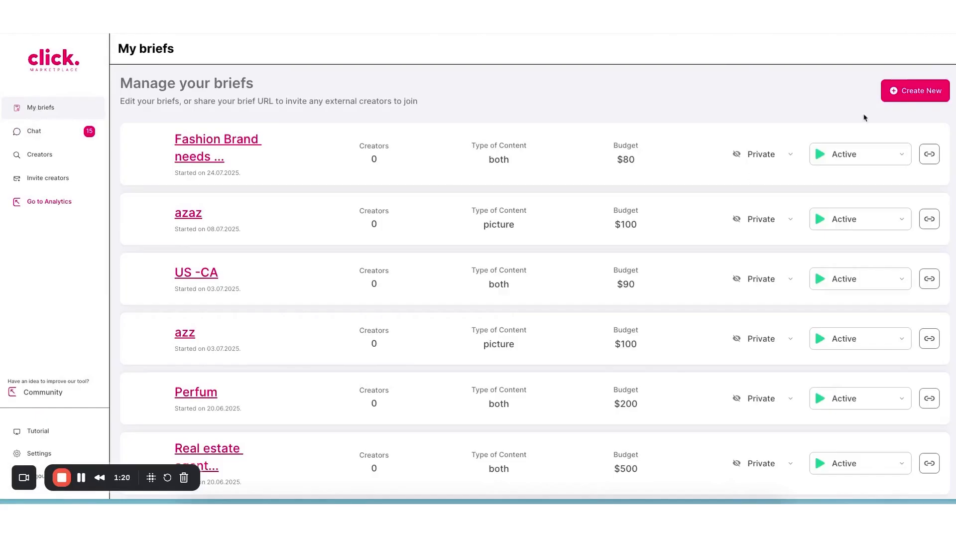
{"action": "mouse_move", "coordinate": [238, 141]}
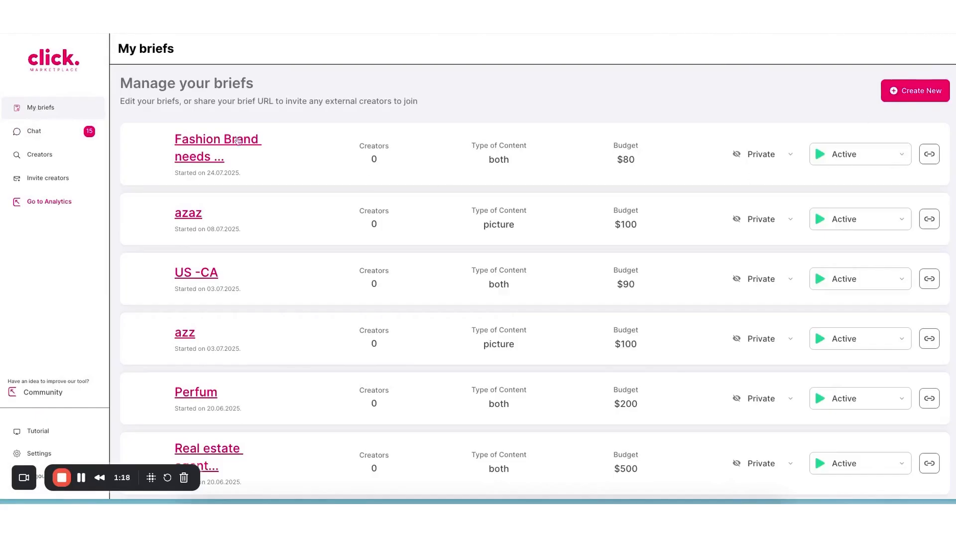
{"action": "left_click", "coordinate": [40, 155]}
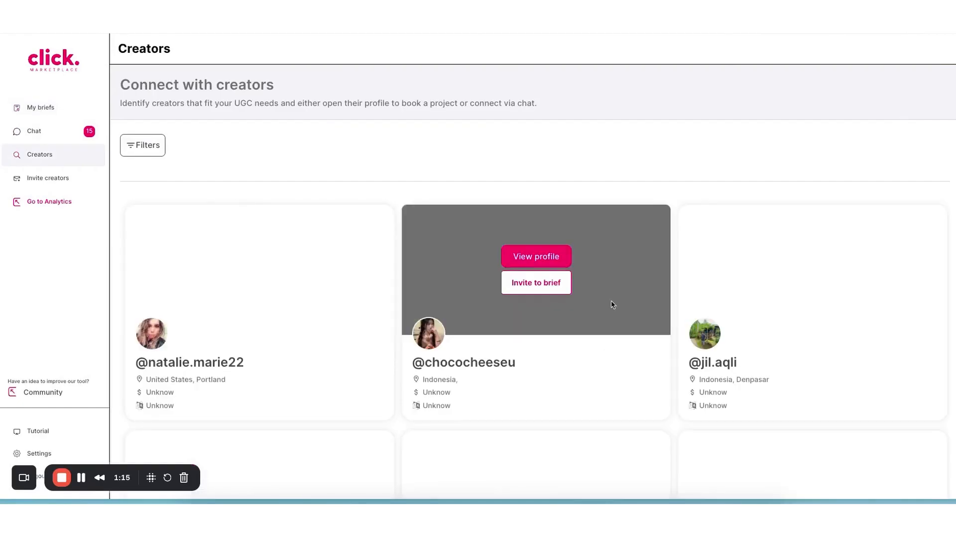
{"action": "left_click", "coordinate": [142, 145]}
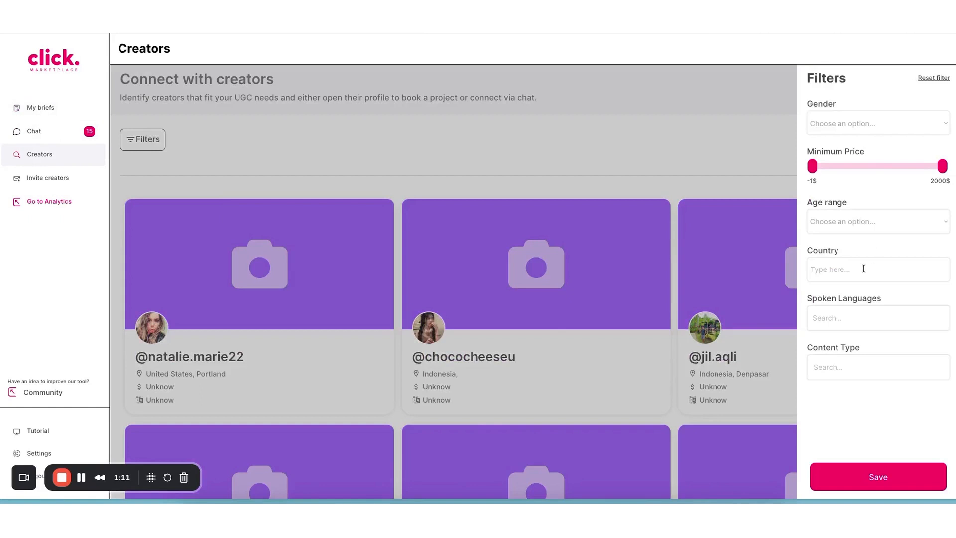
Step: Filter creators by country 'United States of America' and scroll the results
{"action": "type", "text": "united"}
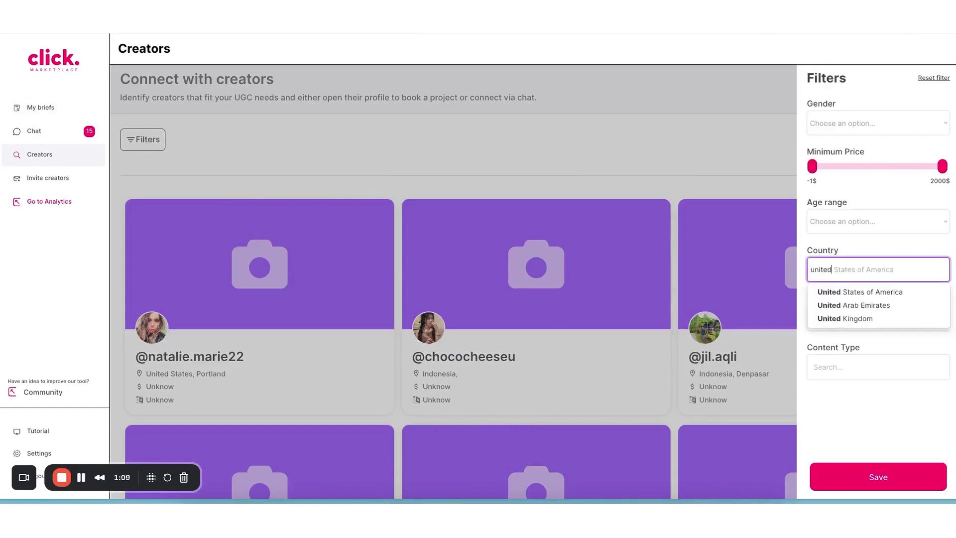
{"action": "left_click", "coordinate": [860, 291]}
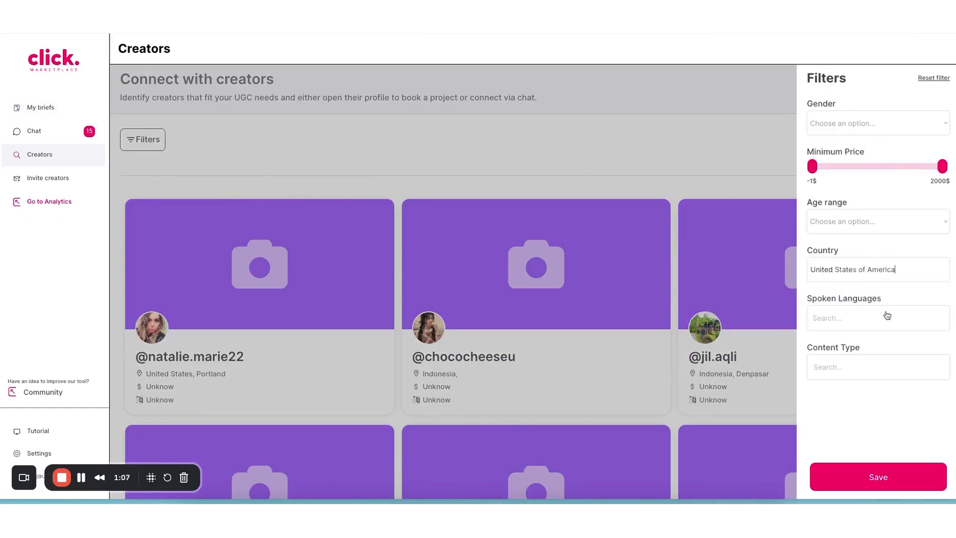
{"action": "left_click", "coordinate": [876, 477]}
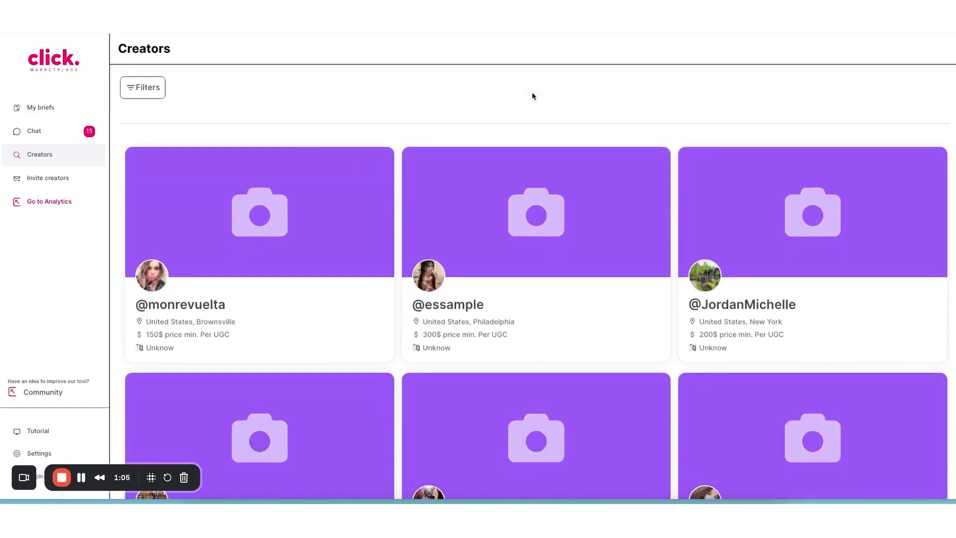
{"action": "scroll", "scroll_direction": "down", "scroll_amount": 3}
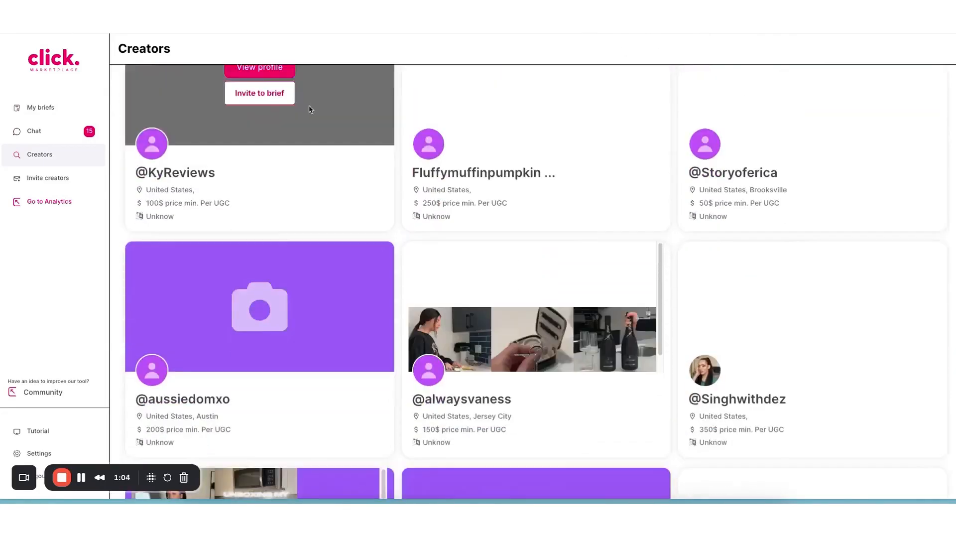
{"action": "scroll", "scroll_direction": "down", "scroll_amount": 3}
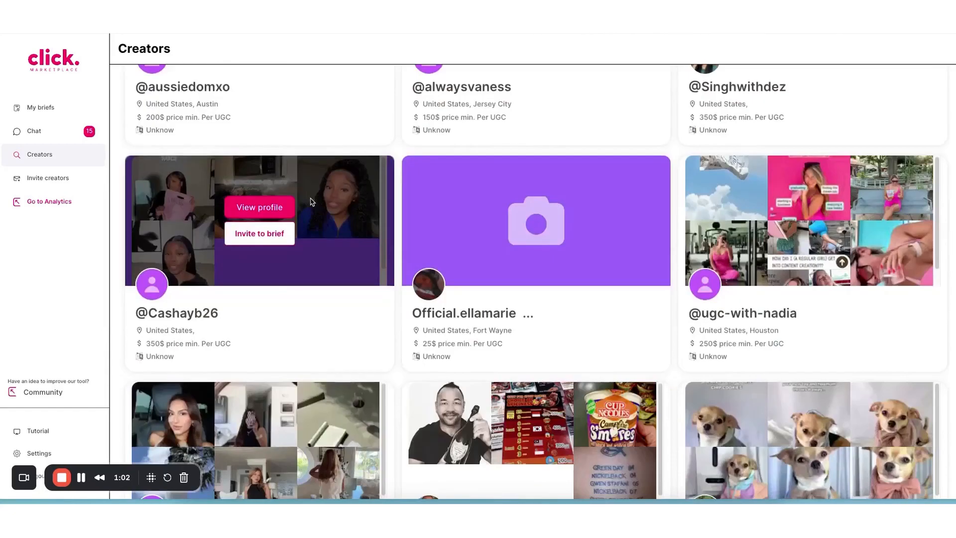
{"action": "scroll", "scroll_direction": "down", "scroll_amount": 3}
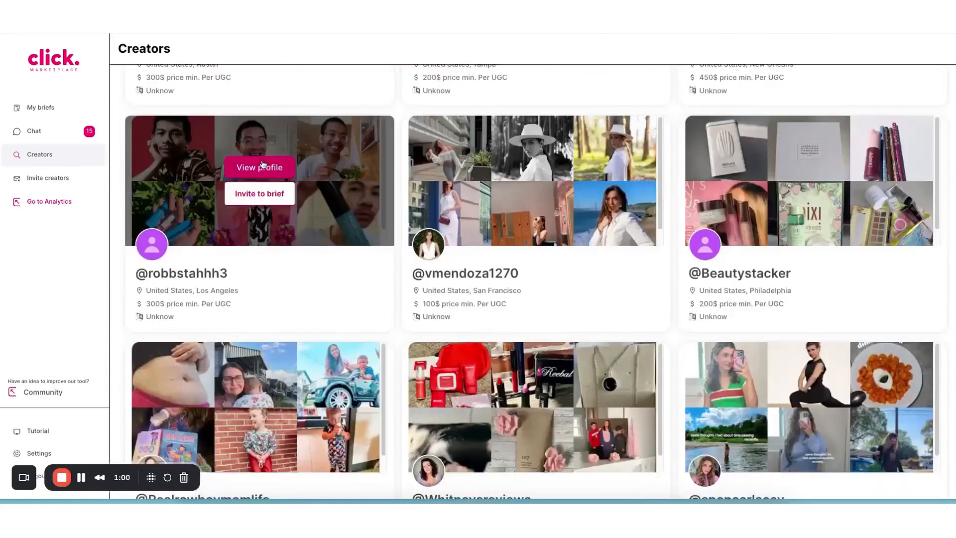
{"action": "scroll", "scroll_direction": "down", "scroll_amount": 3}
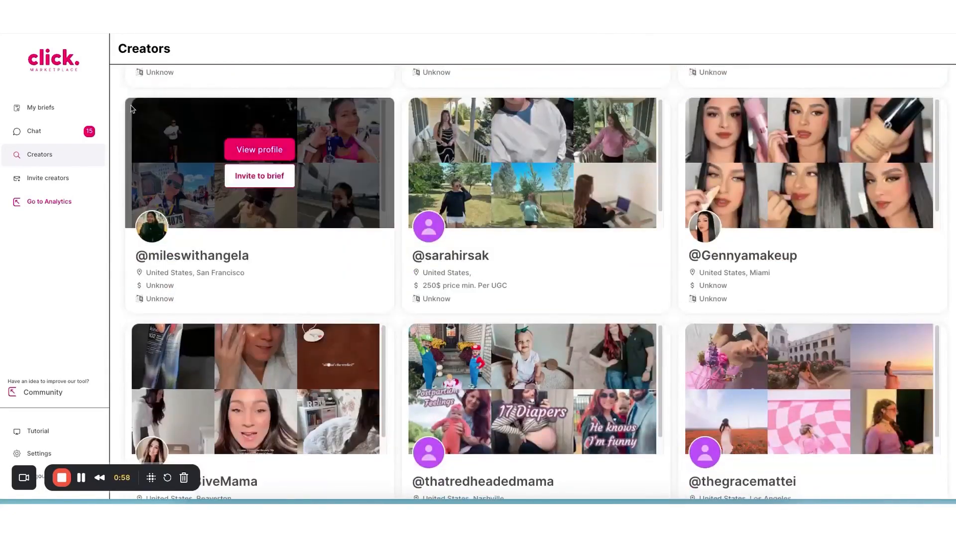
{"action": "left_click", "coordinate": [33, 130]}
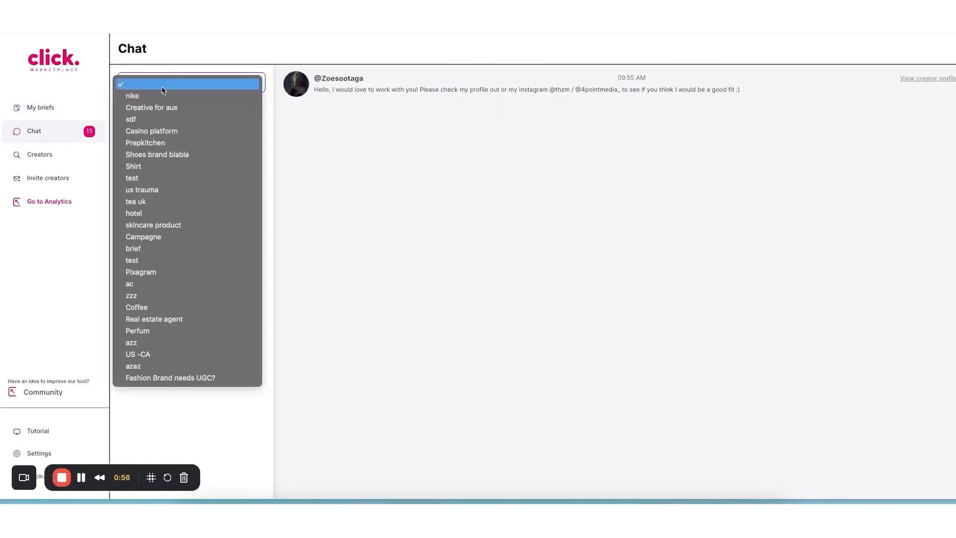
{"action": "left_click", "coordinate": [132, 96]}
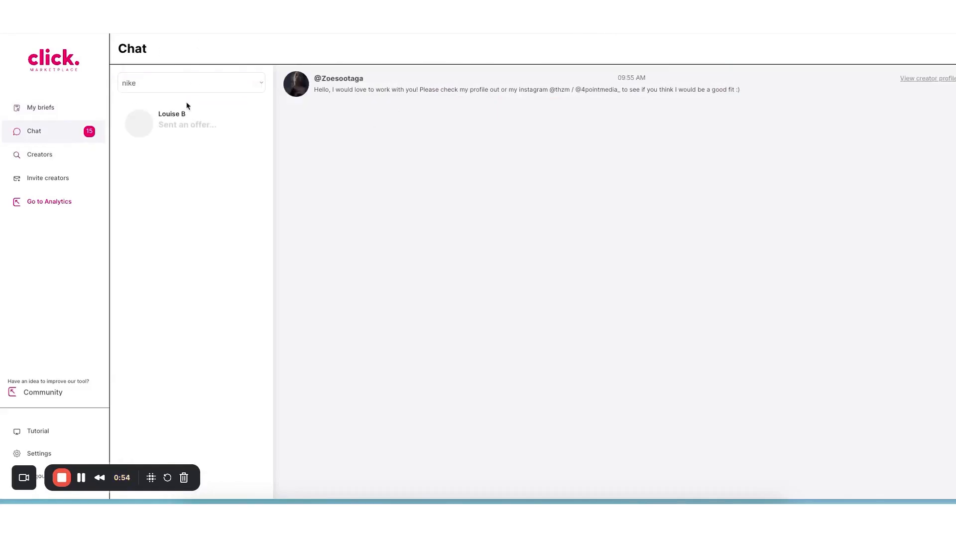
{"action": "left_click", "coordinate": [191, 122]}
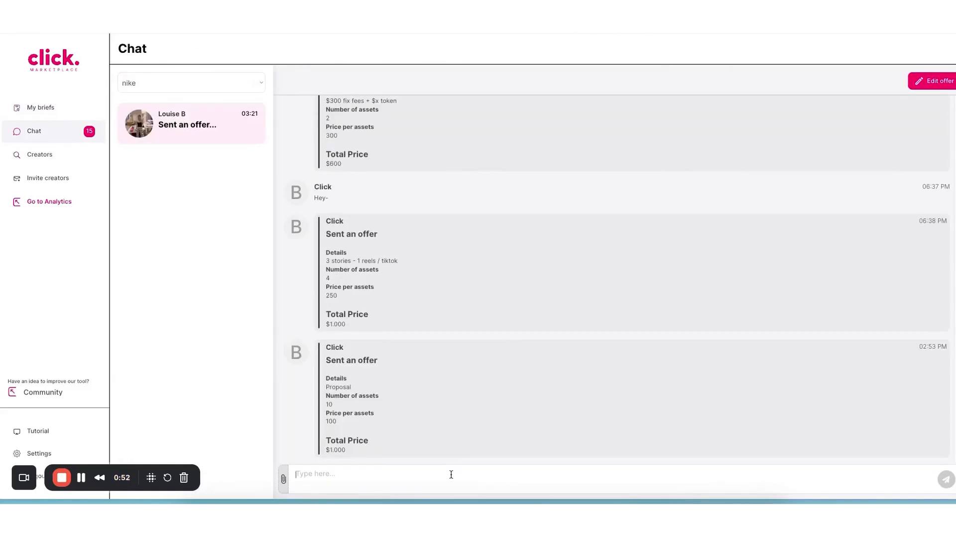
{"action": "type", "text": "hello"}
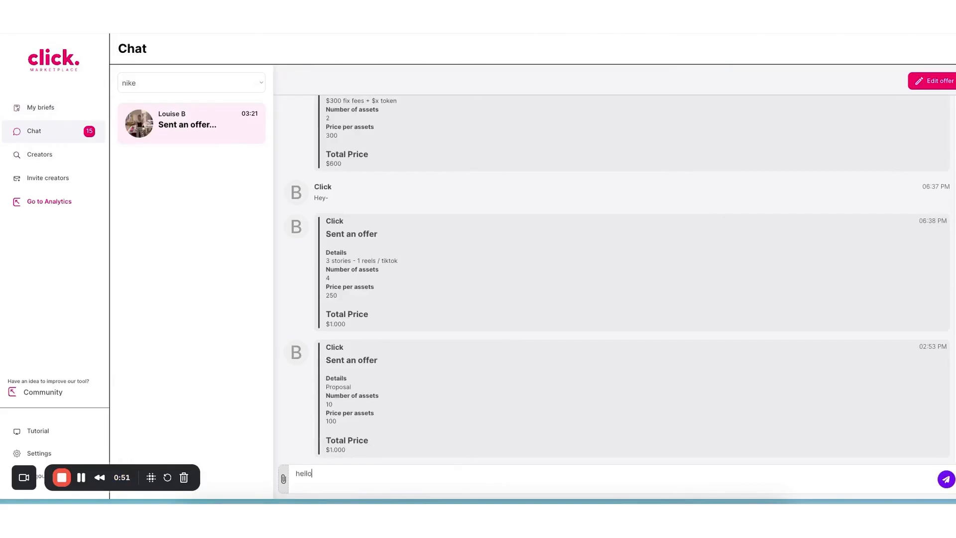
{"action": "type", "text": "!"}
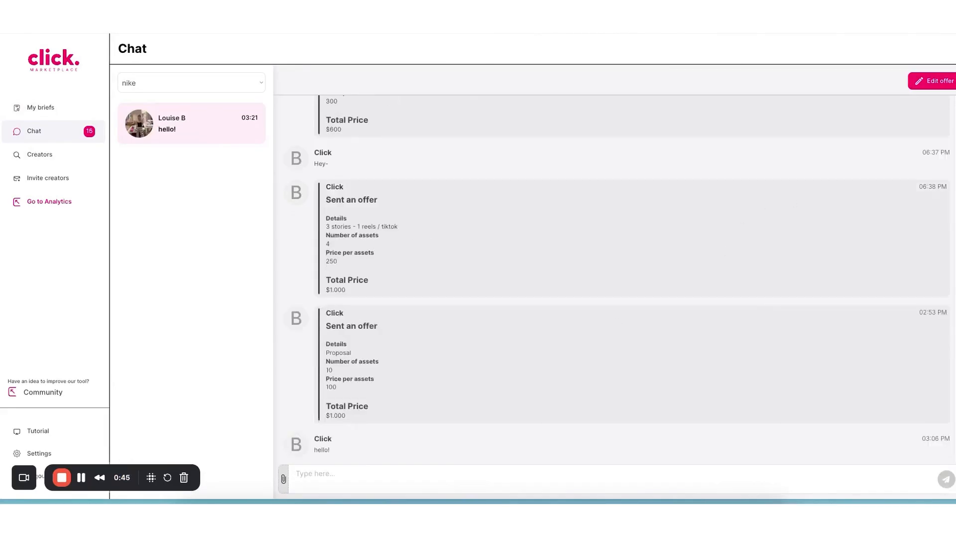
{"action": "left_click", "coordinate": [935, 80]}
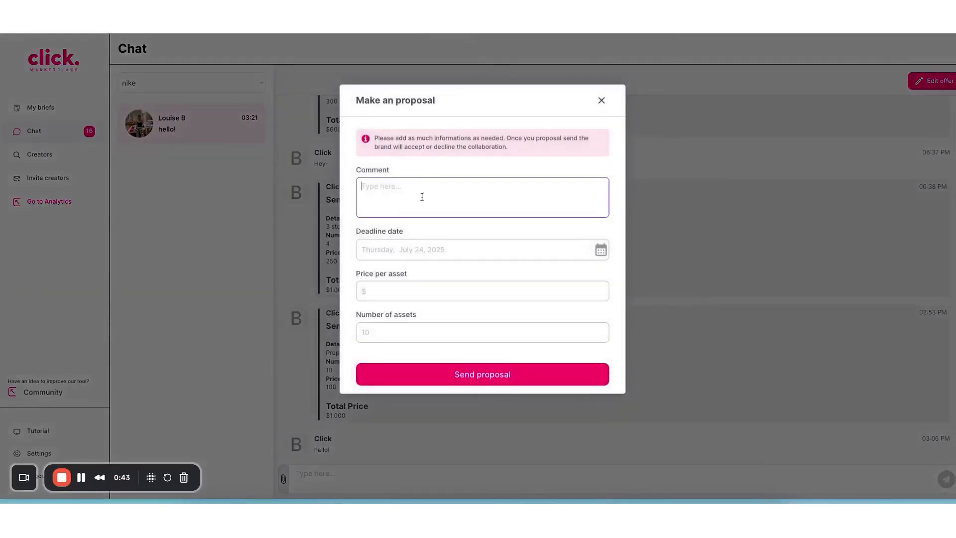
{"action": "type", "text": "Your proposal"}
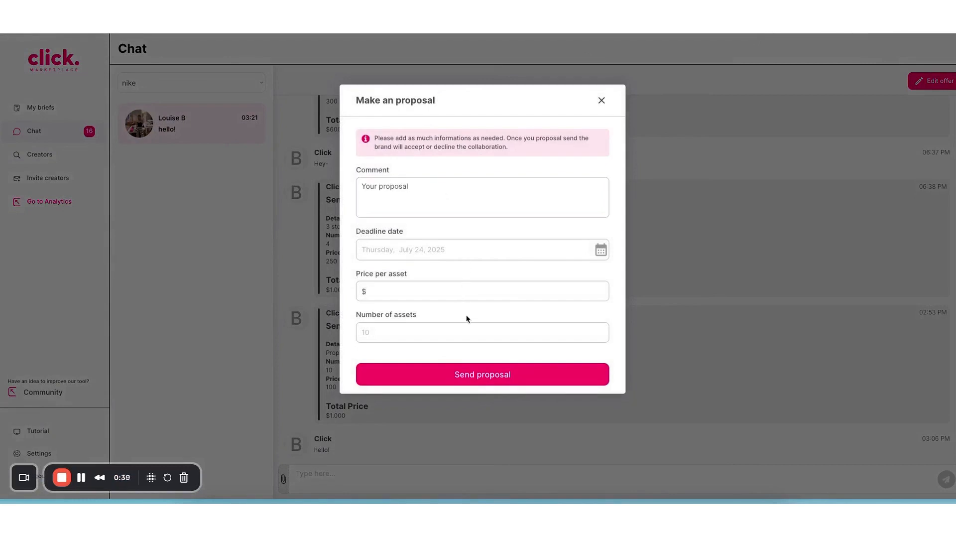
{"action": "type", "text": "100"}
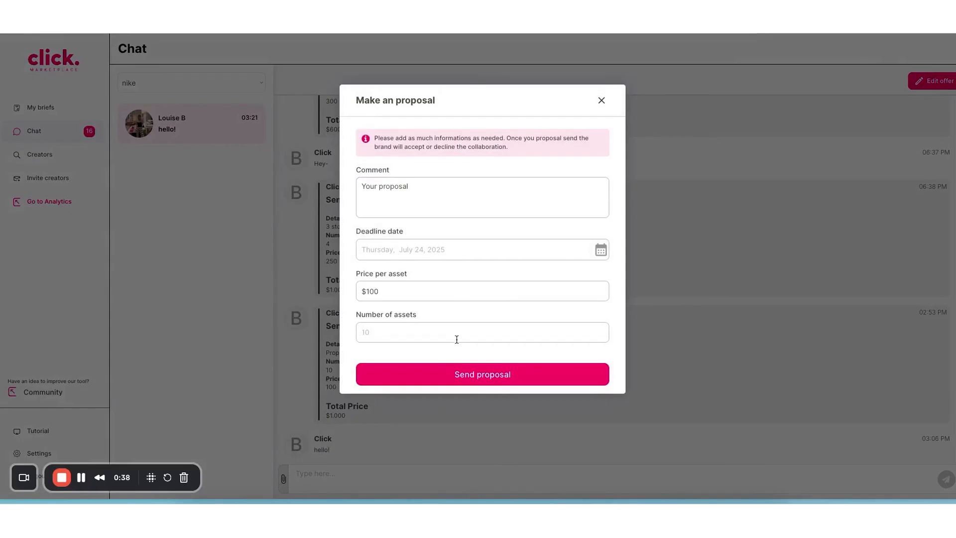
{"action": "left_click", "coordinate": [482, 374]}
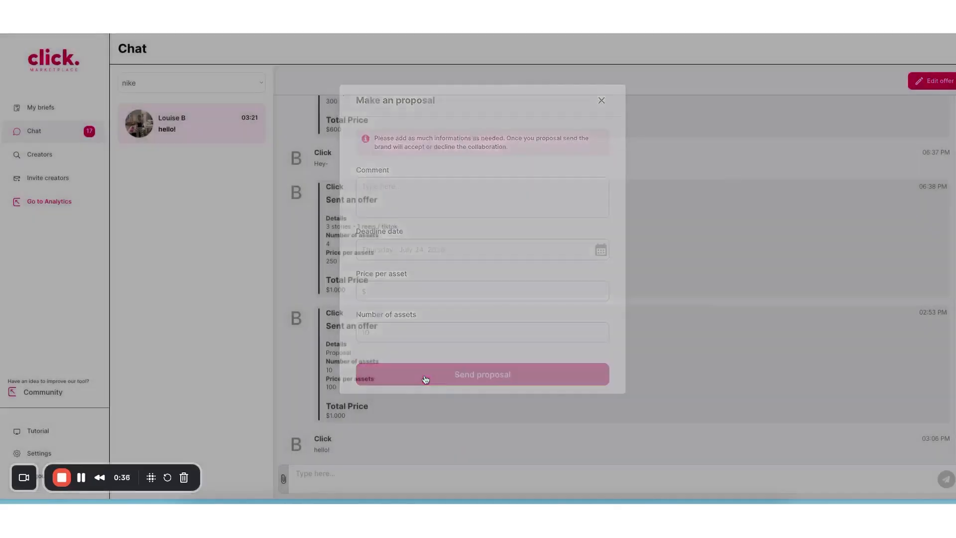
{"action": "left_click", "coordinate": [600, 100]}
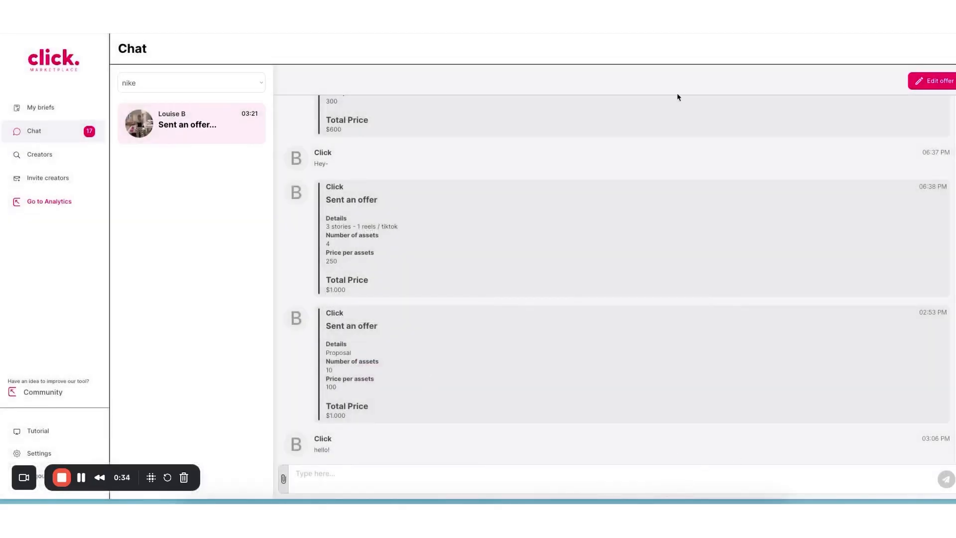
{"action": "scroll", "scroll_direction": "down", "scroll_amount": 3}
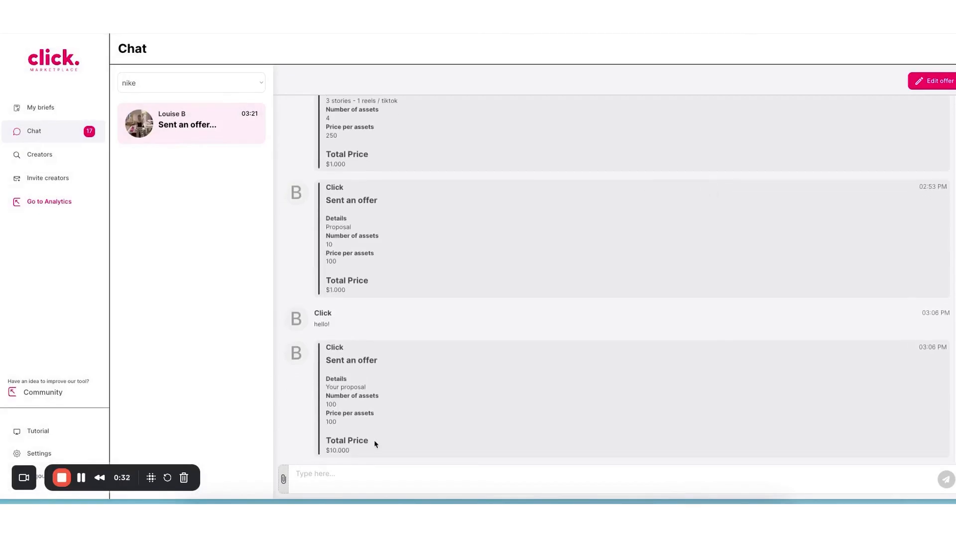
{"action": "mouse_move", "coordinate": [133, 165]}
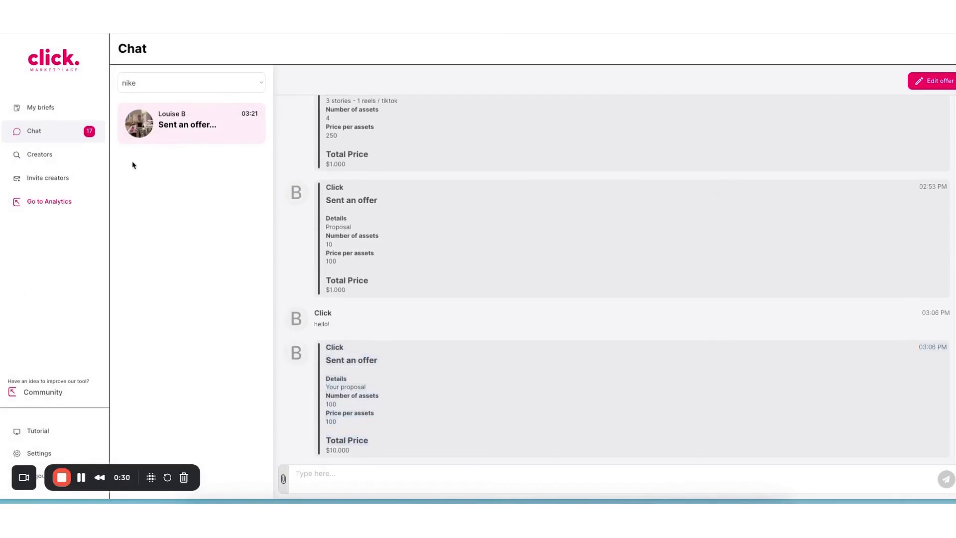
{"action": "mouse_move", "coordinate": [49, 201]}
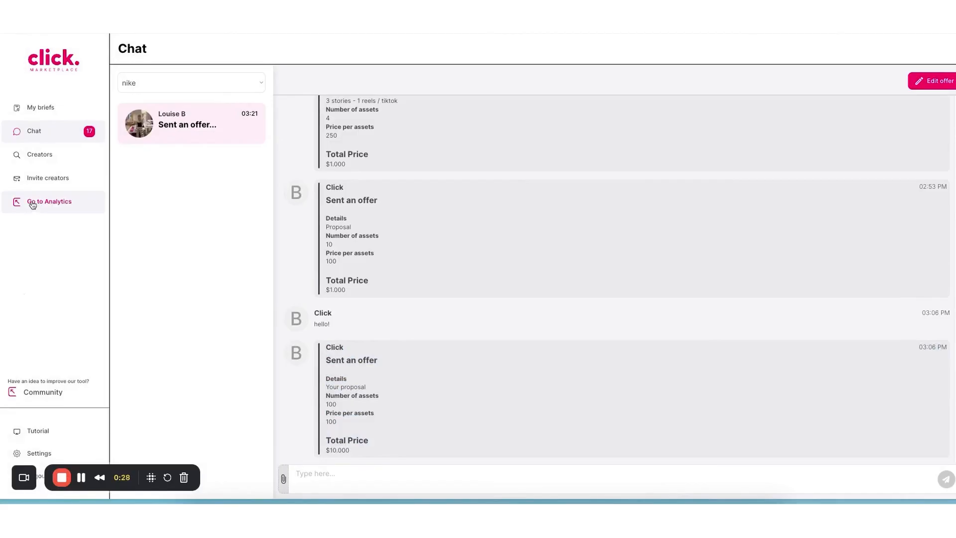
Step: Switch to Analytics and view the Basic, Smart and Pro yearly plans
{"action": "left_click", "coordinate": [49, 201]}
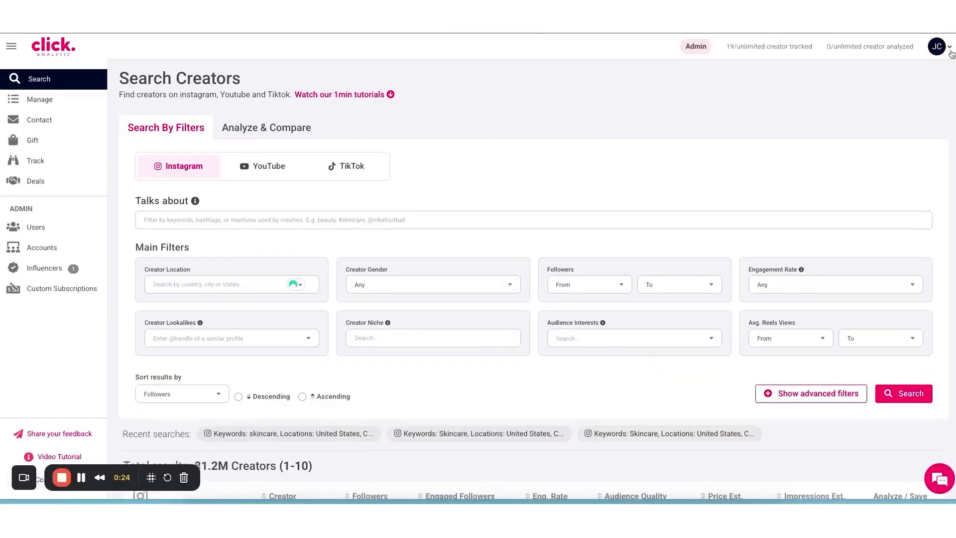
{"action": "mouse_move", "coordinate": [884, 235]}
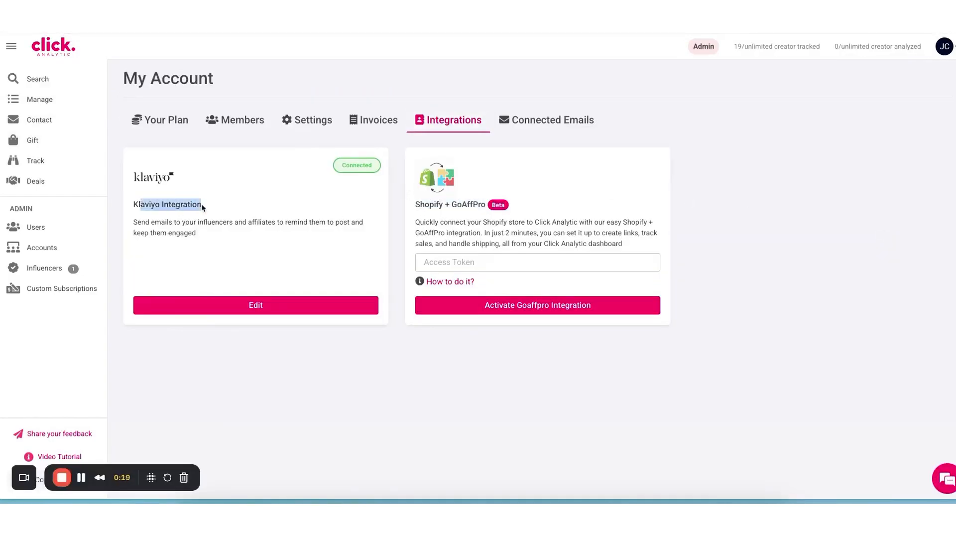
{"action": "left_click", "coordinate": [551, 119]}
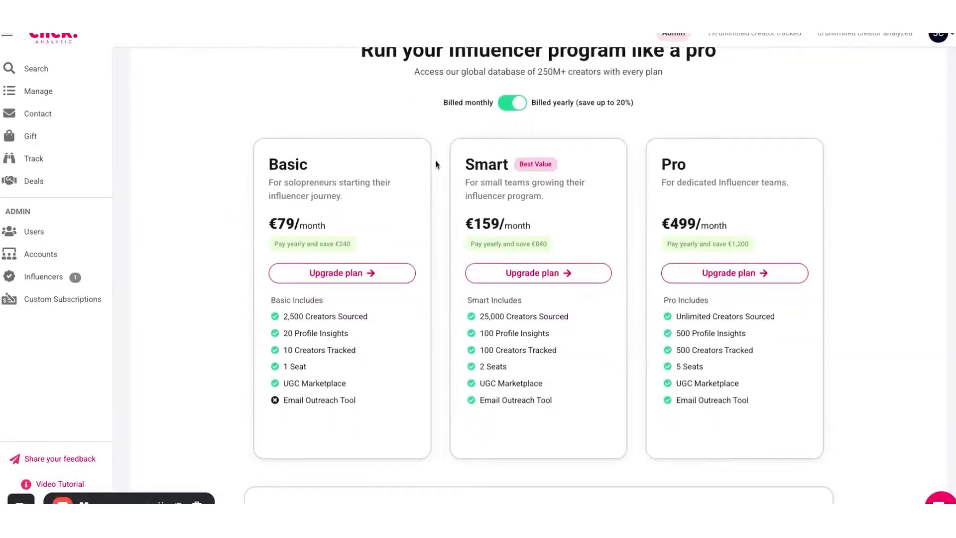
{"action": "left_click", "coordinate": [513, 103]}
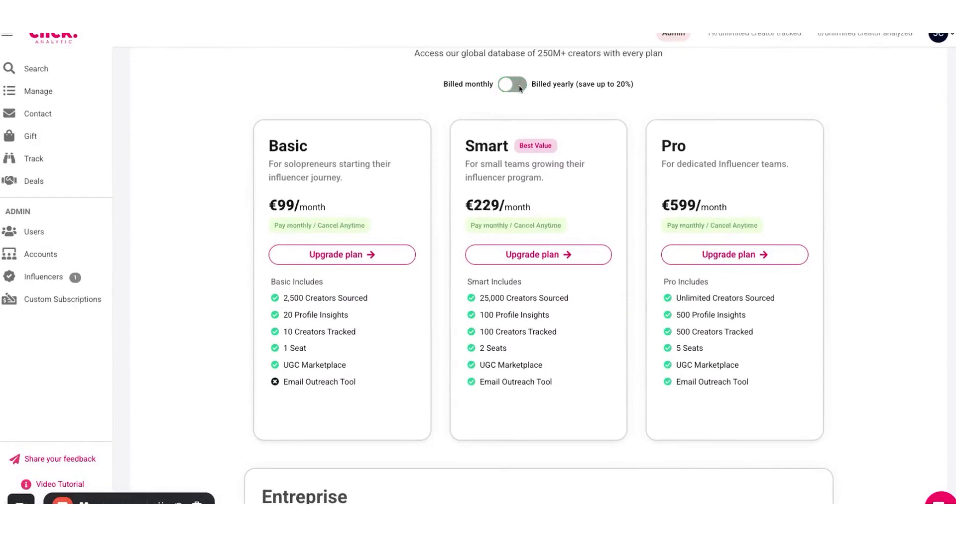
{"action": "left_click", "coordinate": [512, 84]}
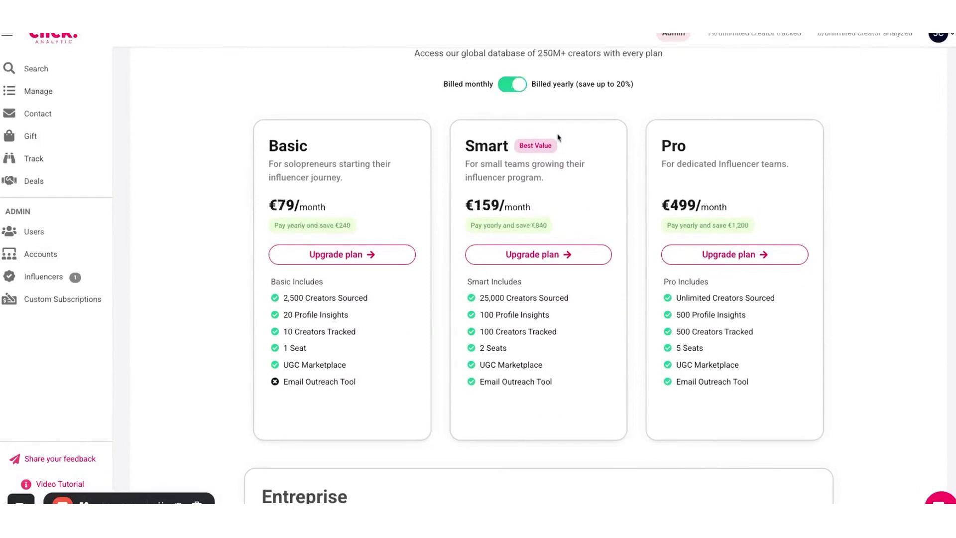
{"action": "scroll", "scroll_direction": "down", "scroll_amount": 3}
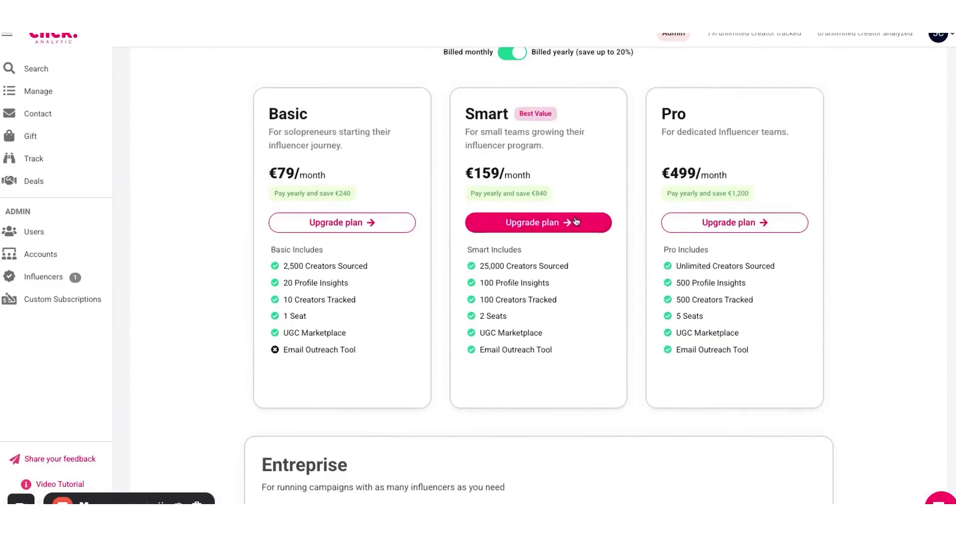
{"action": "left_click", "coordinate": [537, 222]}
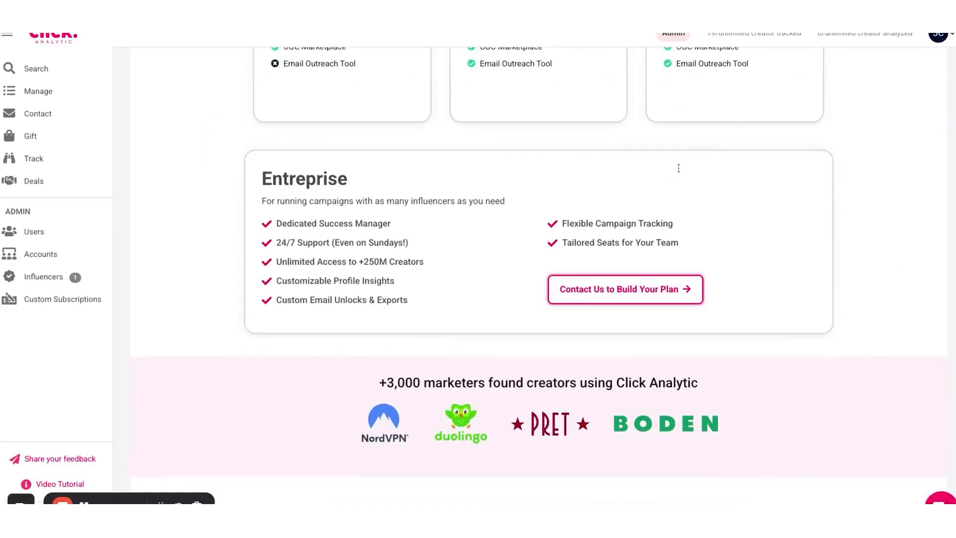
{"action": "scroll", "scroll_direction": "down", "scroll_amount": 3}
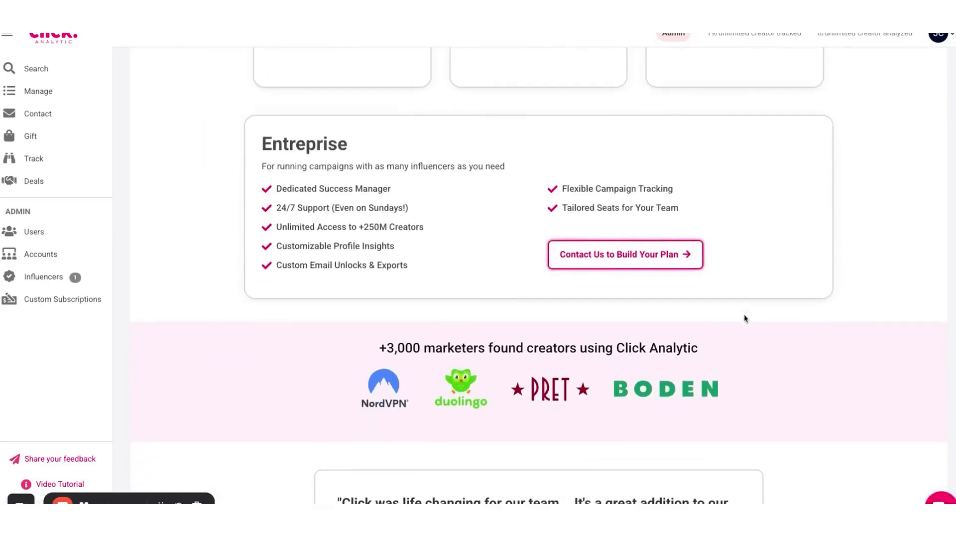
{"action": "scroll", "scroll_direction": "down", "scroll_amount": 3}
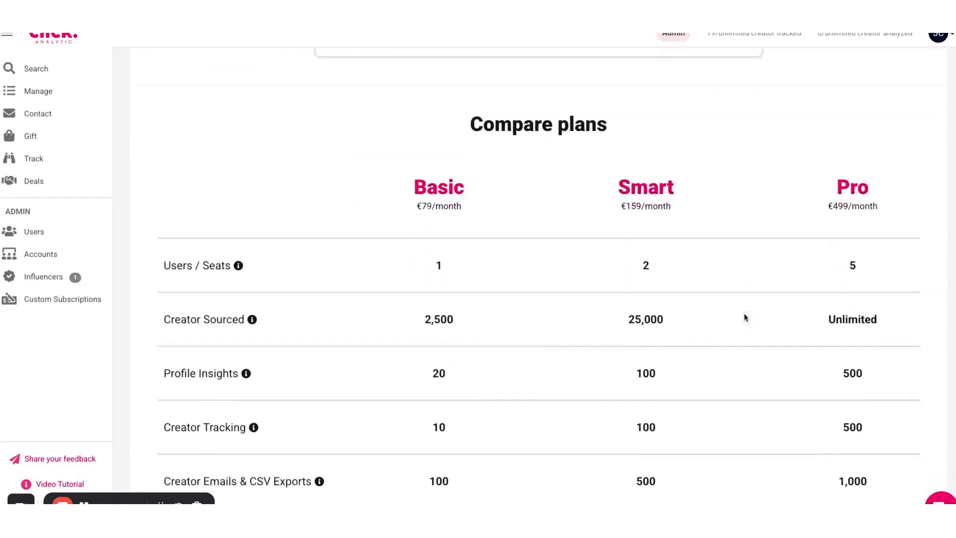
{"action": "scroll", "scroll_direction": "down", "scroll_amount": 3}
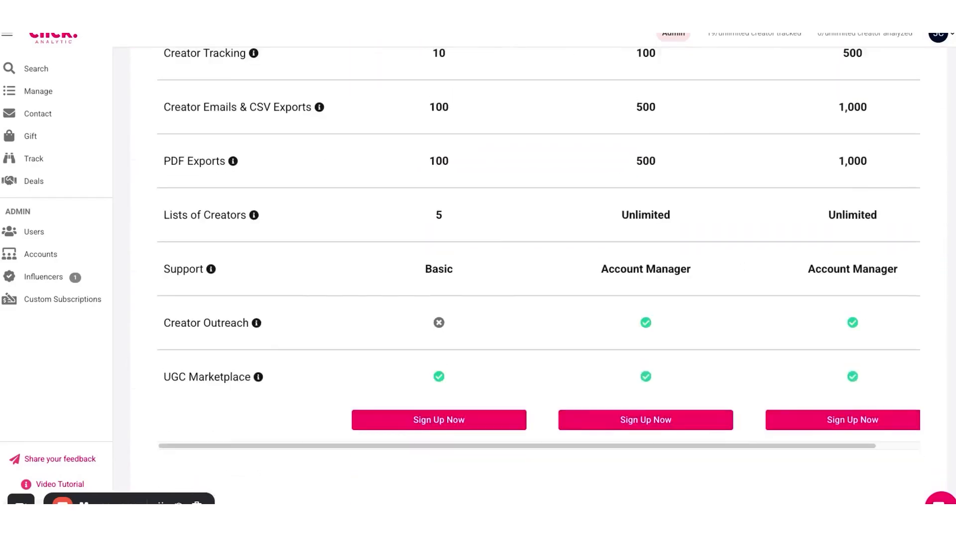
{"action": "scroll", "scroll_direction": "down", "scroll_amount": 3}
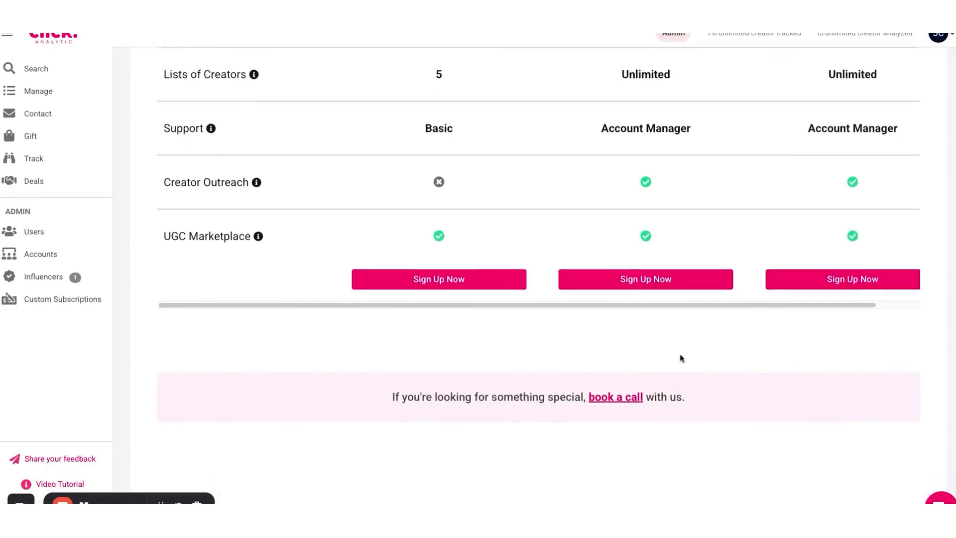
{"action": "scroll", "scroll_direction": "up", "scroll_amount": 3}
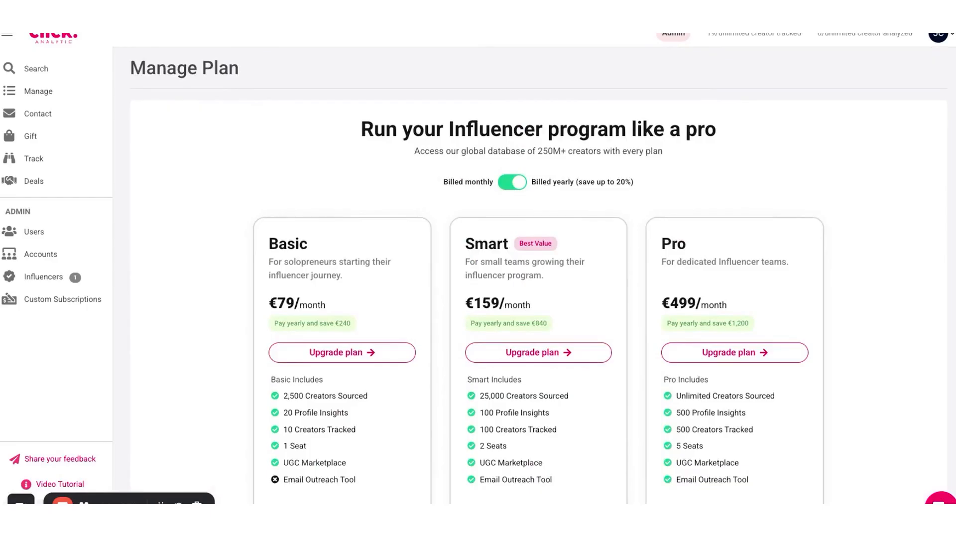
{"action": "mouse_move", "coordinate": [318, 221]}
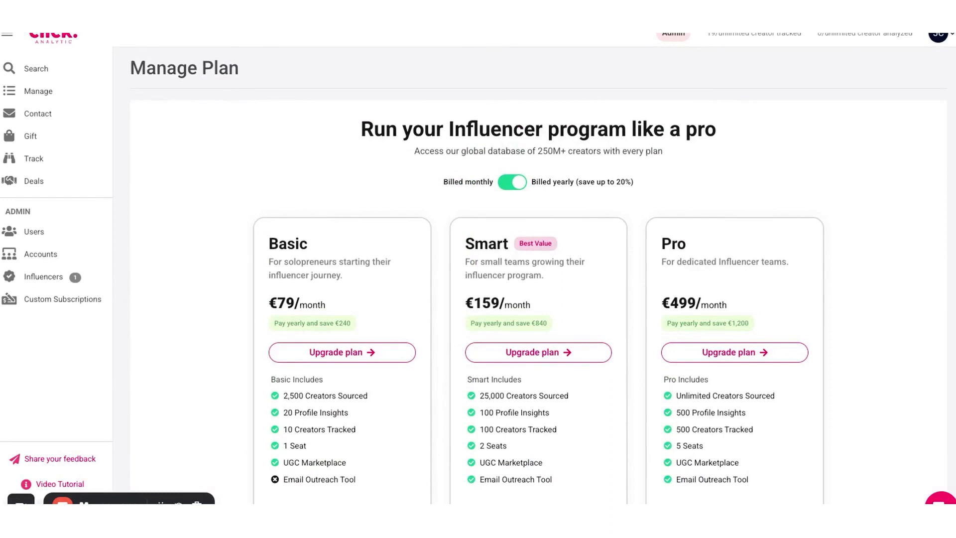
{"action": "mouse_move", "coordinate": [589, 190]}
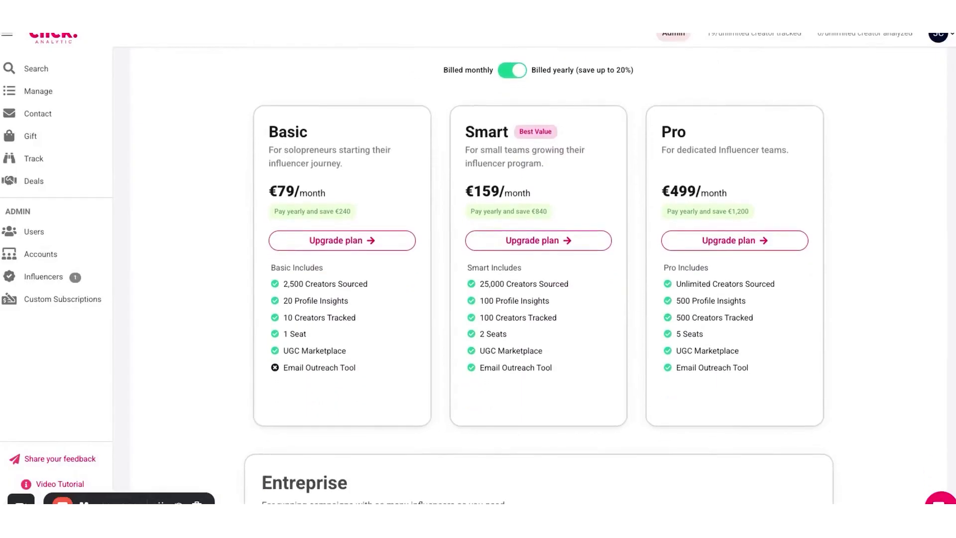
{"action": "left_click", "coordinate": [513, 70]}
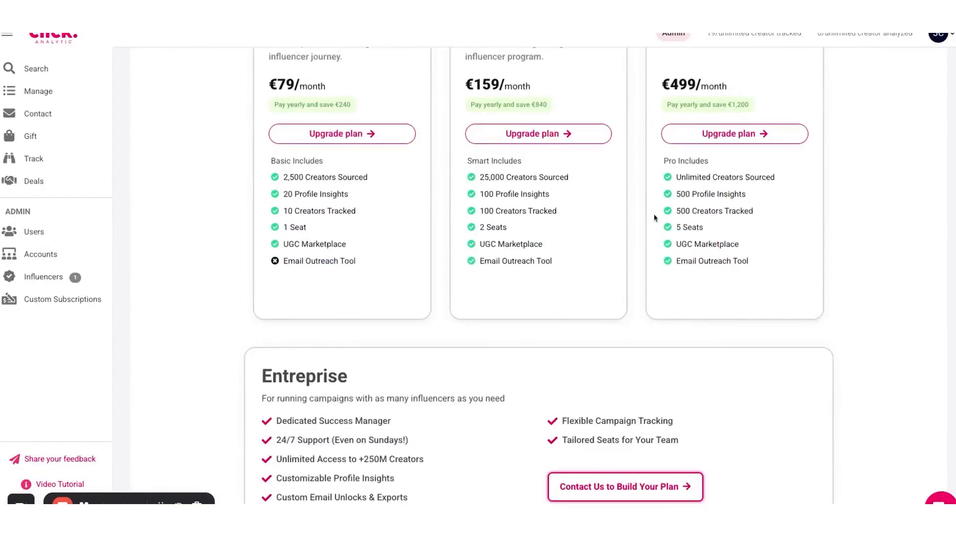
{"action": "scroll", "scroll_direction": "up", "scroll_amount": 3}
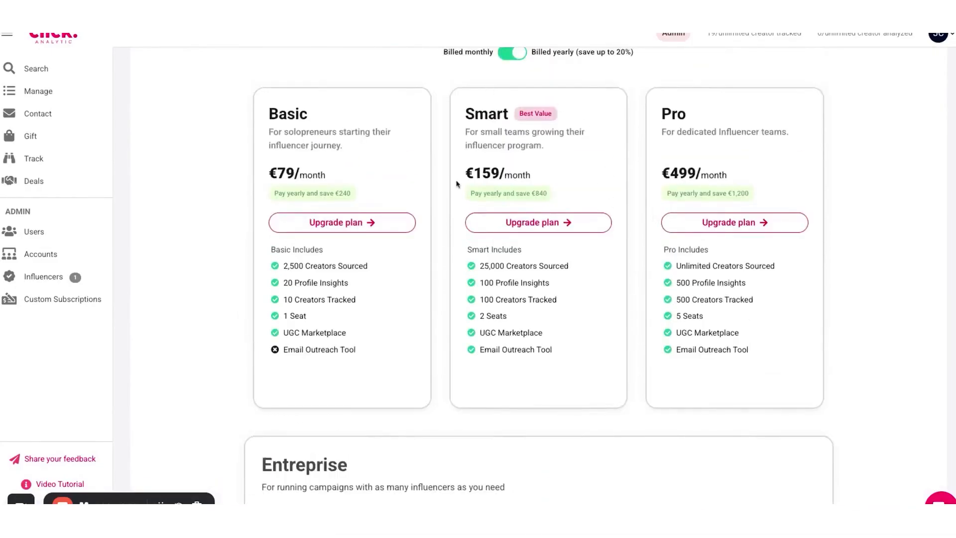
{"action": "left_click", "coordinate": [537, 222]}
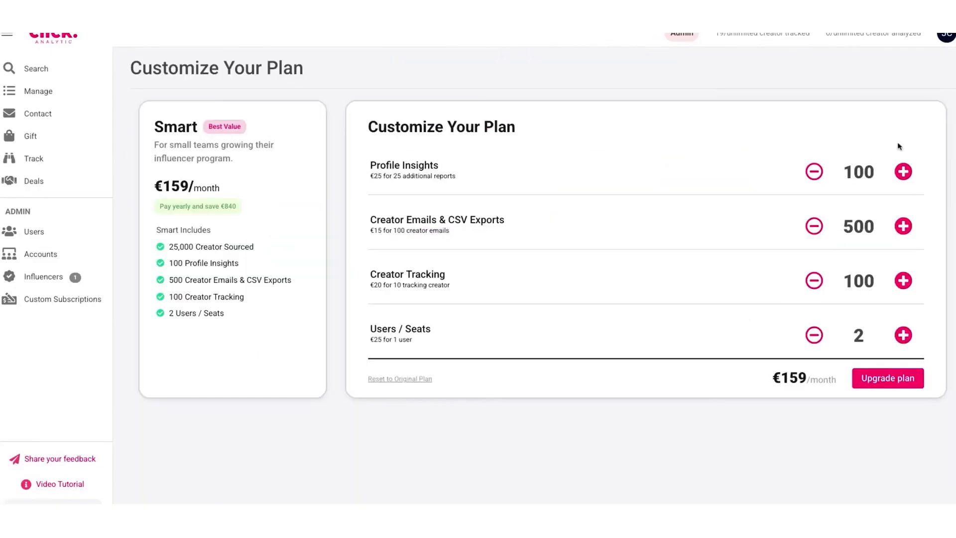
{"action": "left_click", "coordinate": [903, 171]}
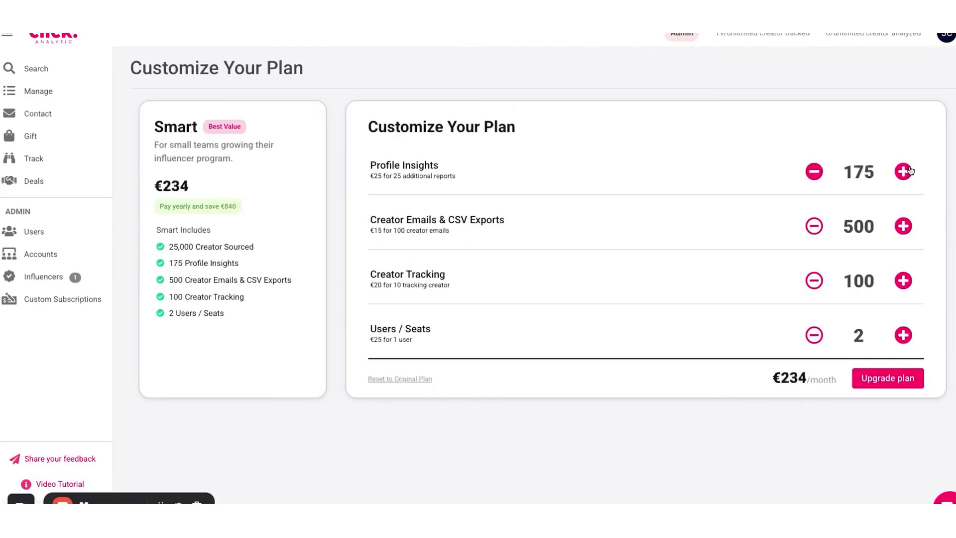
{"action": "left_click", "coordinate": [814, 171]}
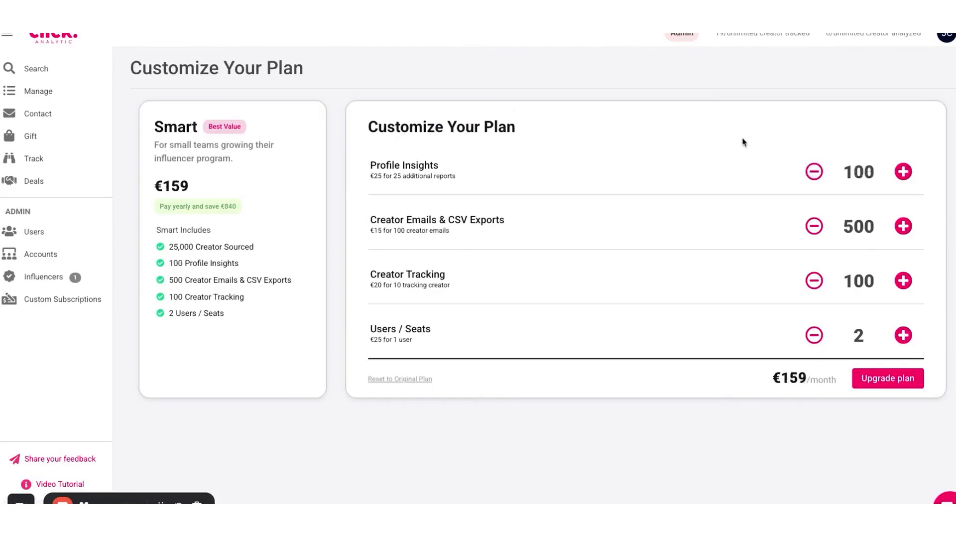
{"action": "scroll", "scroll_direction": "down", "scroll_amount": 3}
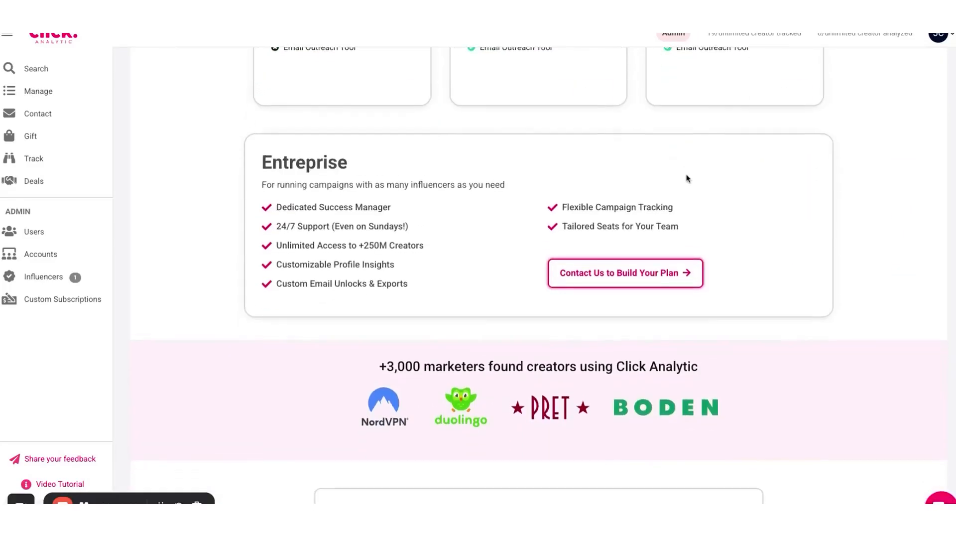
{"action": "scroll", "scroll_direction": "down", "scroll_amount": 3}
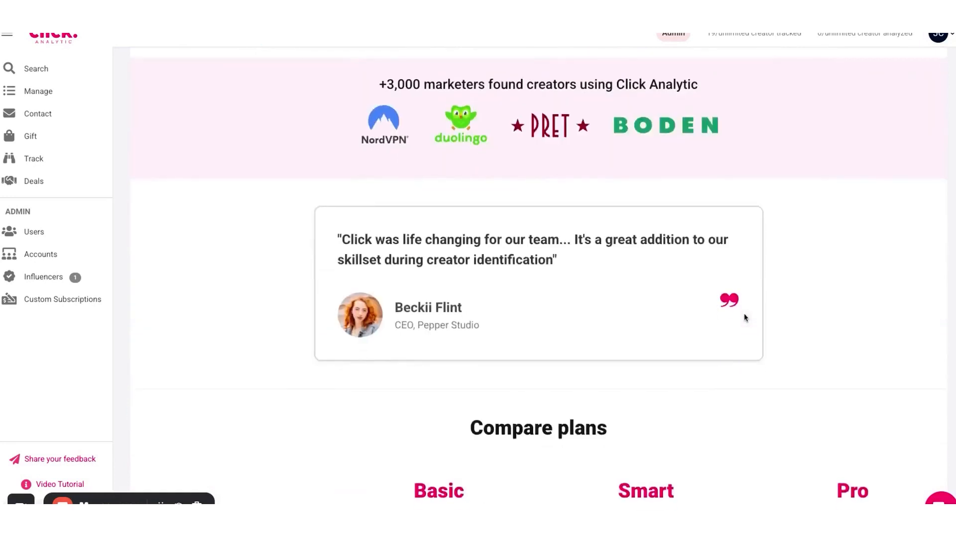
{"action": "scroll", "scroll_direction": "down", "scroll_amount": 3}
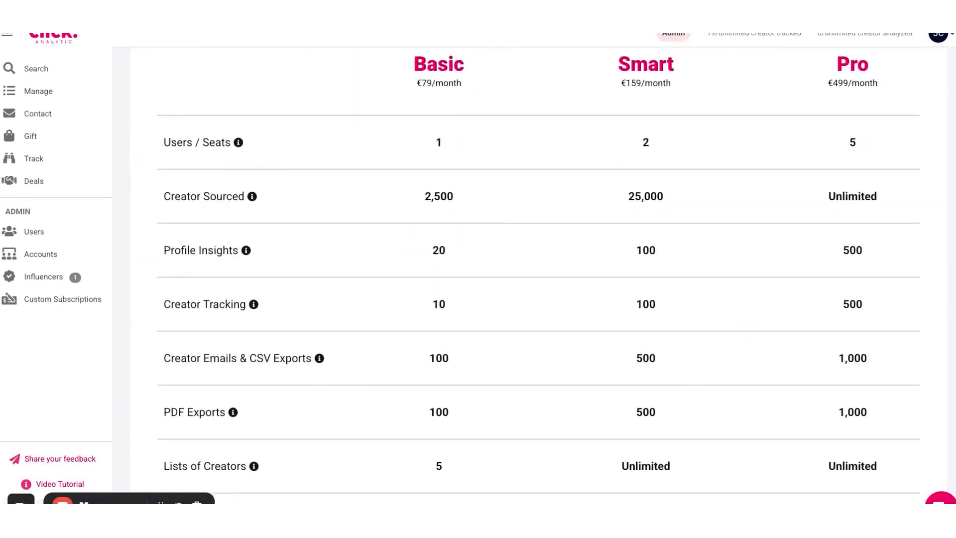
{"action": "scroll", "scroll_direction": "down", "scroll_amount": 3}
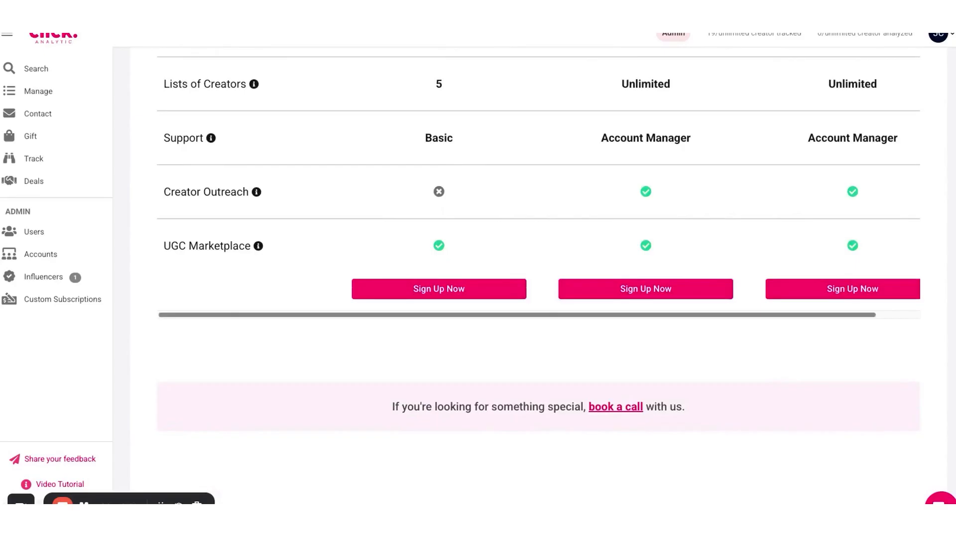